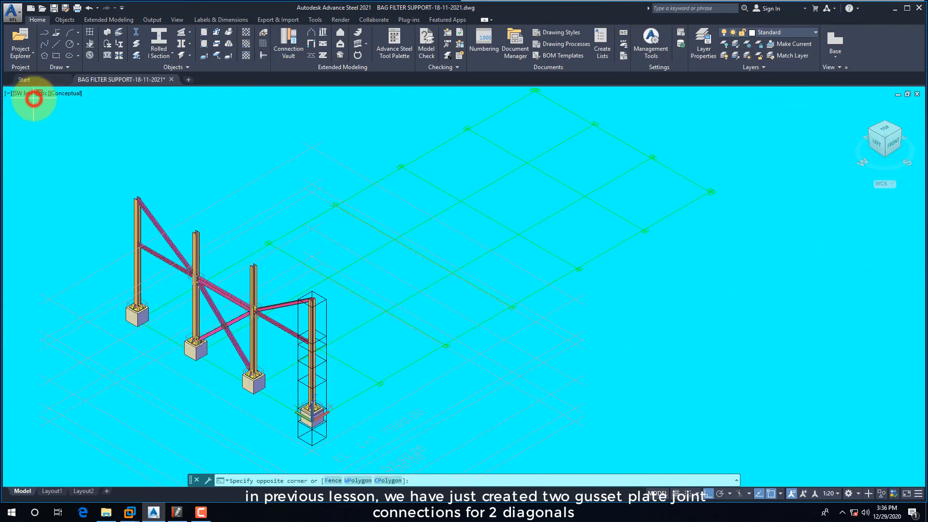
Switch the viewport to the NW Isometric preset view of the braced frame.
left_click(29, 93)
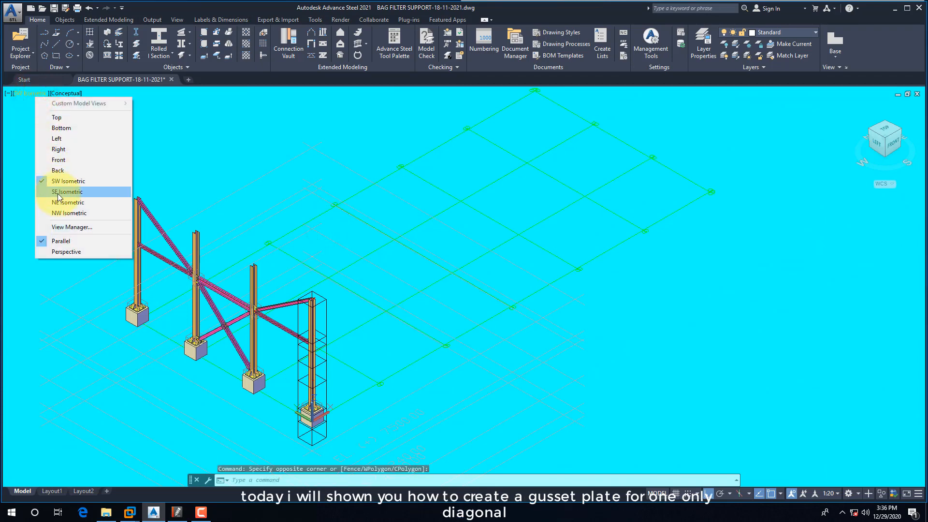
left_click(67, 191)
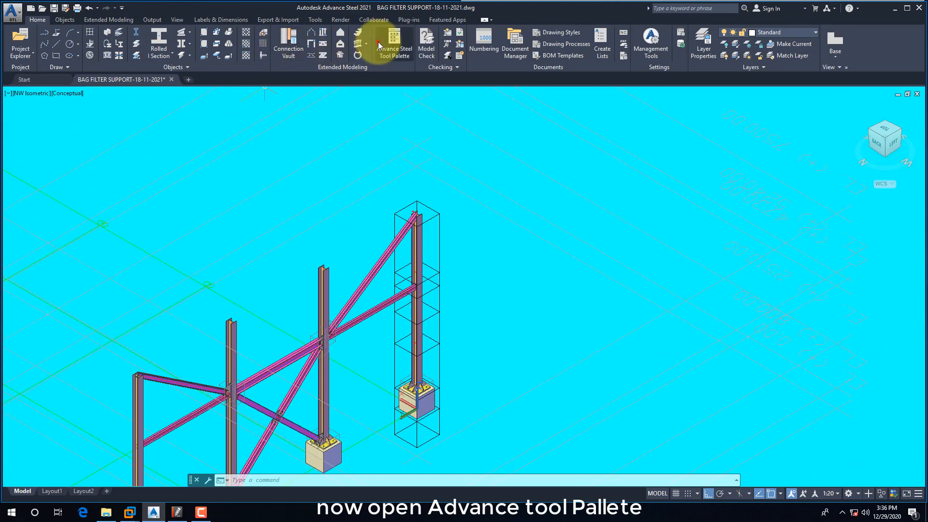
Open the Connection Vault on General bracings, widening the palette so full names show.
left_click(392, 44)
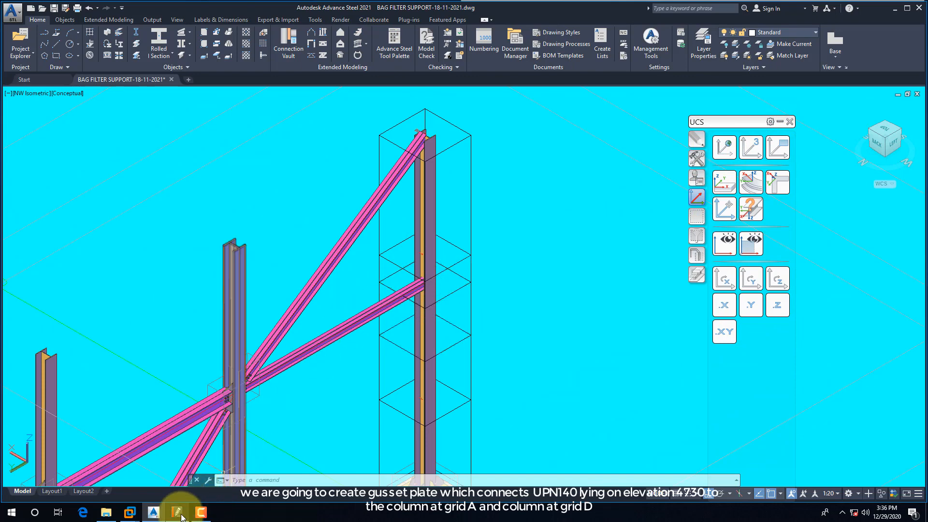
left_click(178, 511)
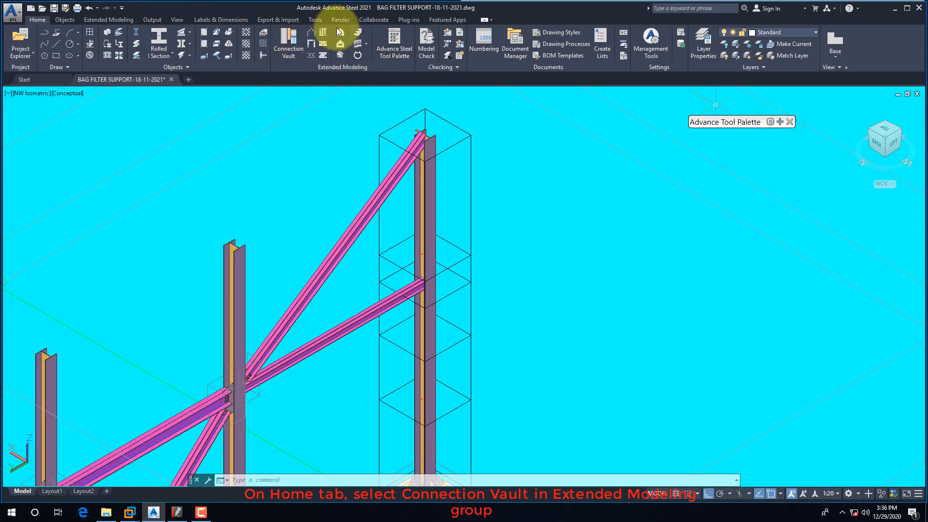
left_click(392, 44)
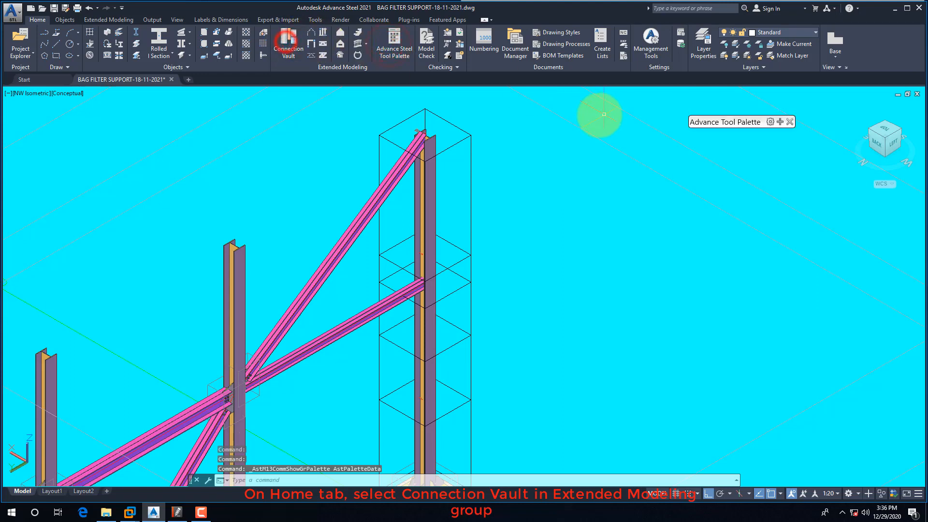
left_click(288, 43)
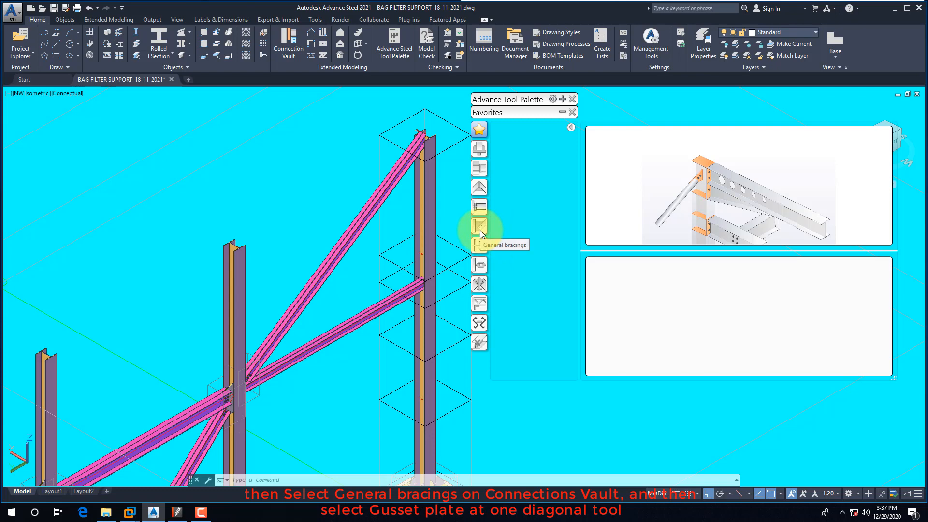
left_click(478, 227)
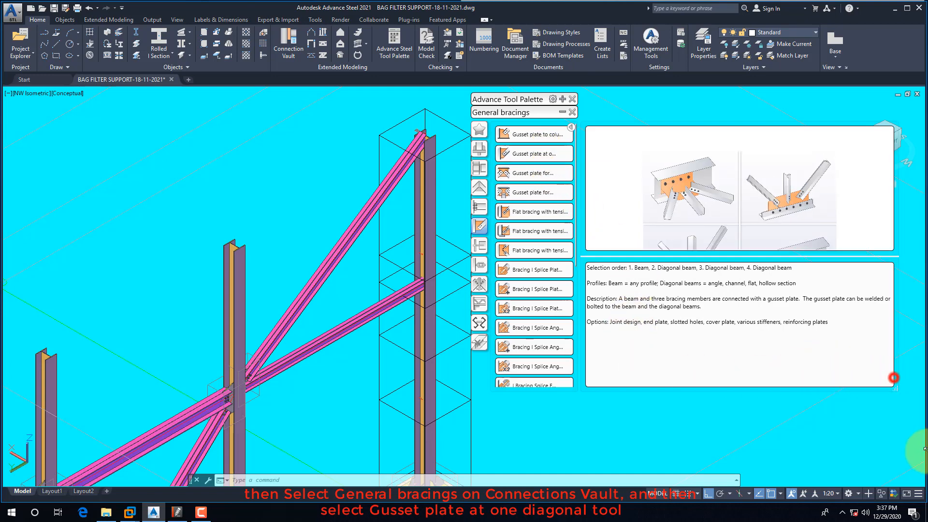
left_click(568, 153)
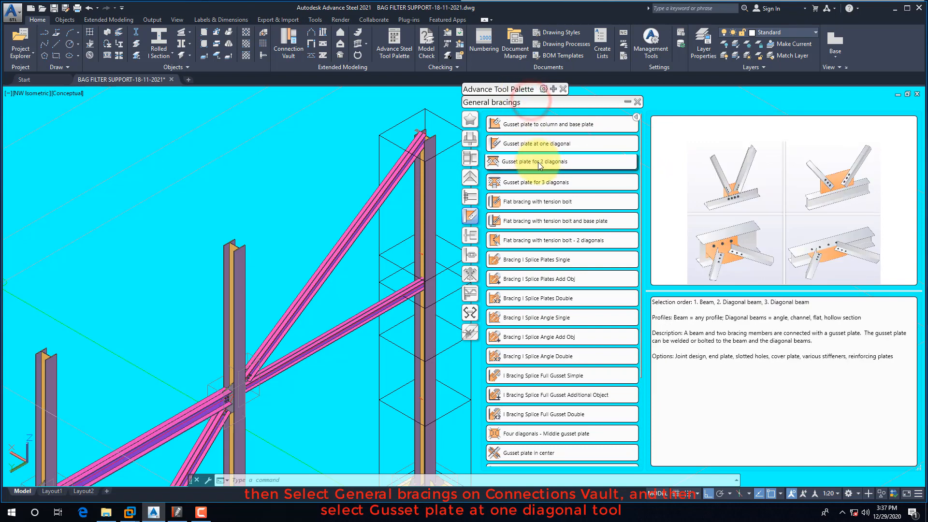
mouse_move(545, 142)
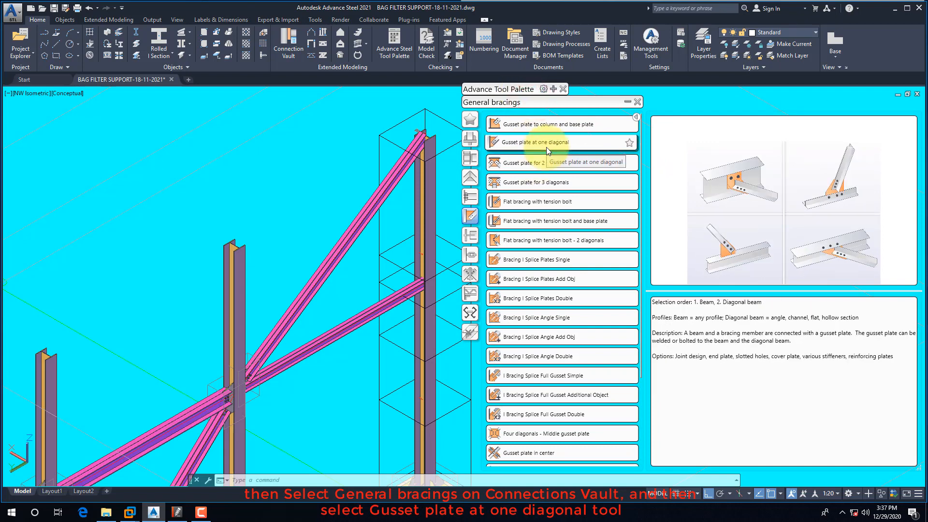
Start Gusset plate at one diagonal, picking the column then the lower UPN140 diagonal.
left_click(544, 142)
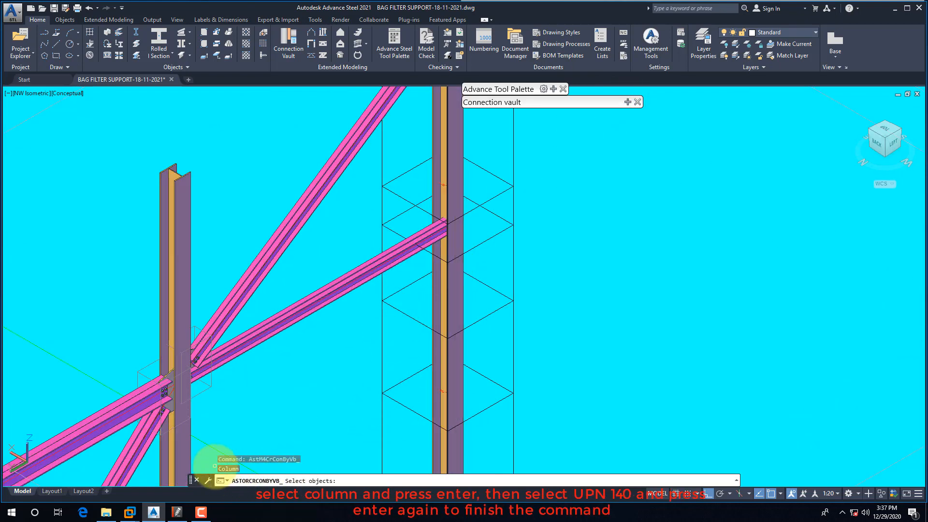
left_click(464, 236)
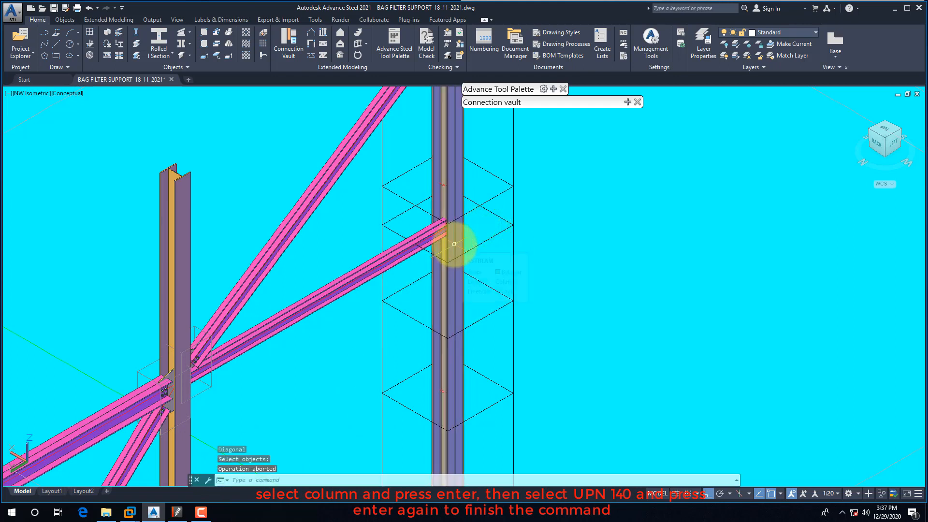
left_click(453, 234)
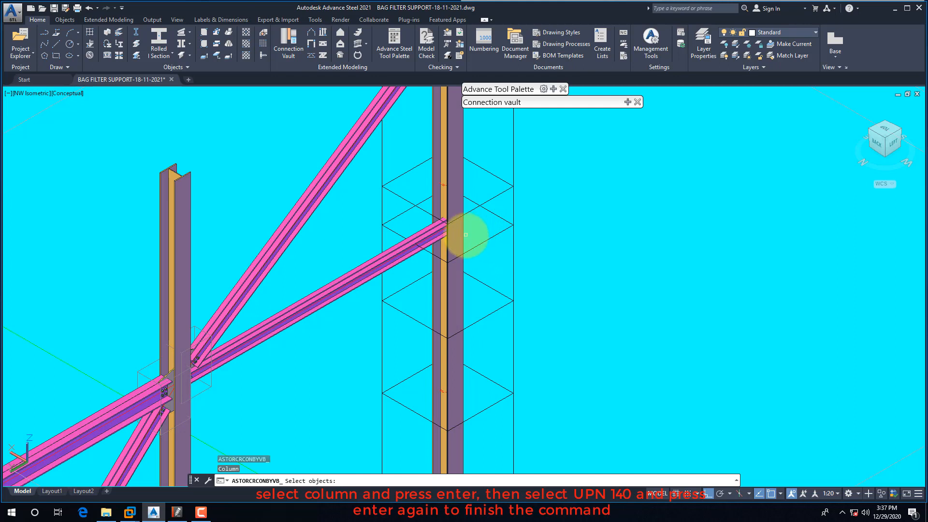
left_click(461, 236)
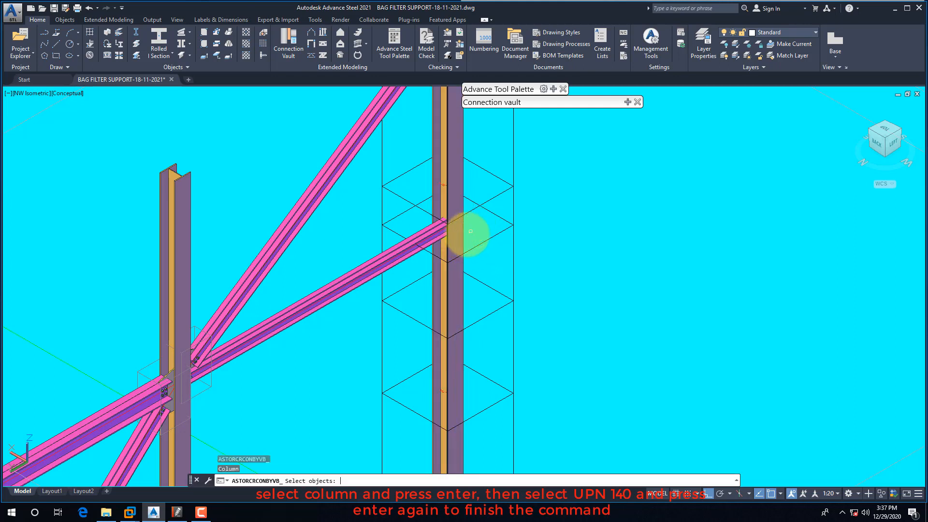
left_click(461, 235)
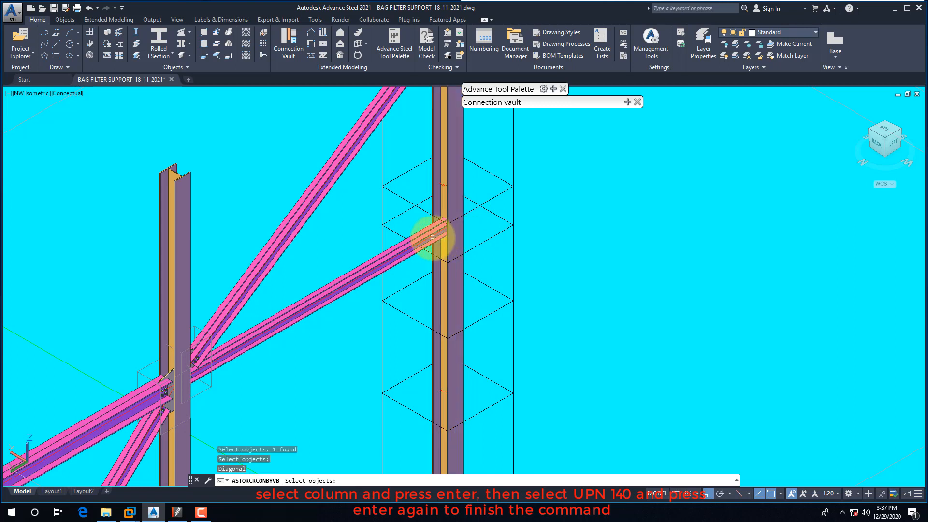
left_click(424, 237)
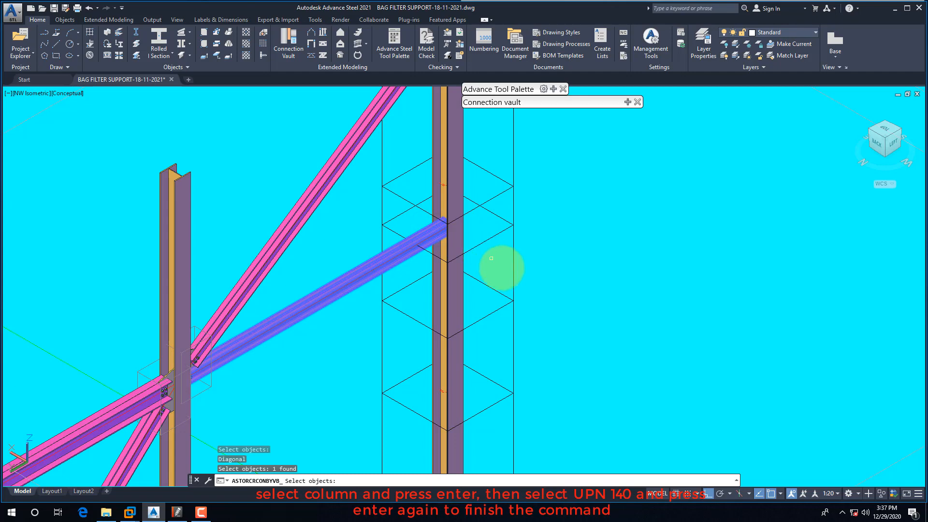
mouse_move(572, 272)
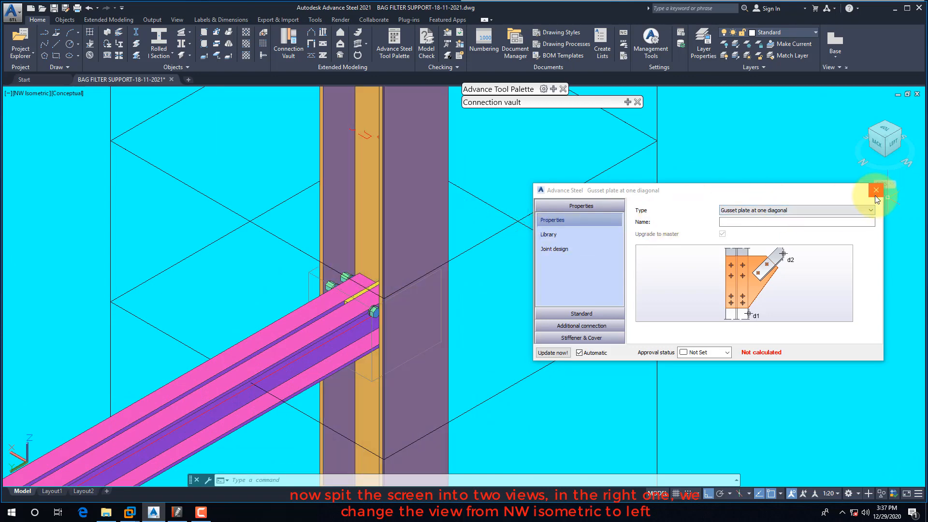
Close the joint dialog and use two vertical viewports, the right one in Left view.
left_click(875, 190)
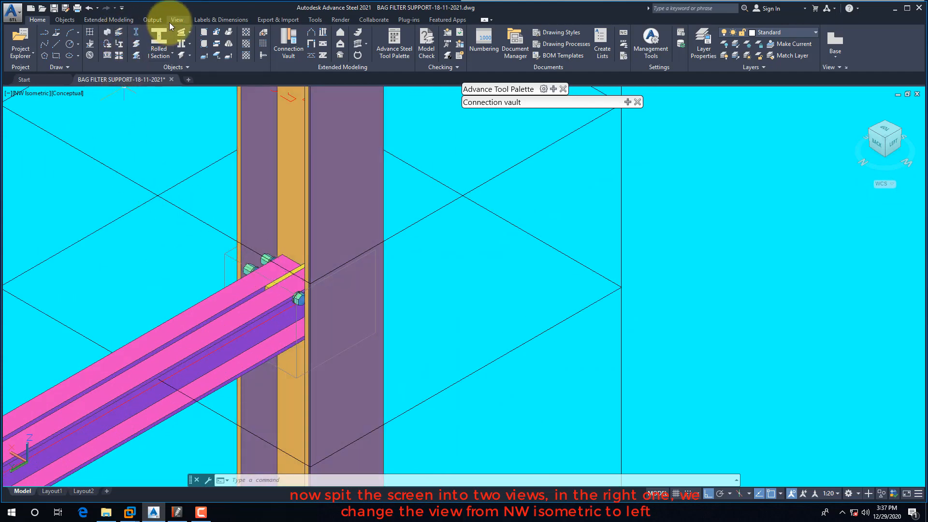
left_click(176, 20)
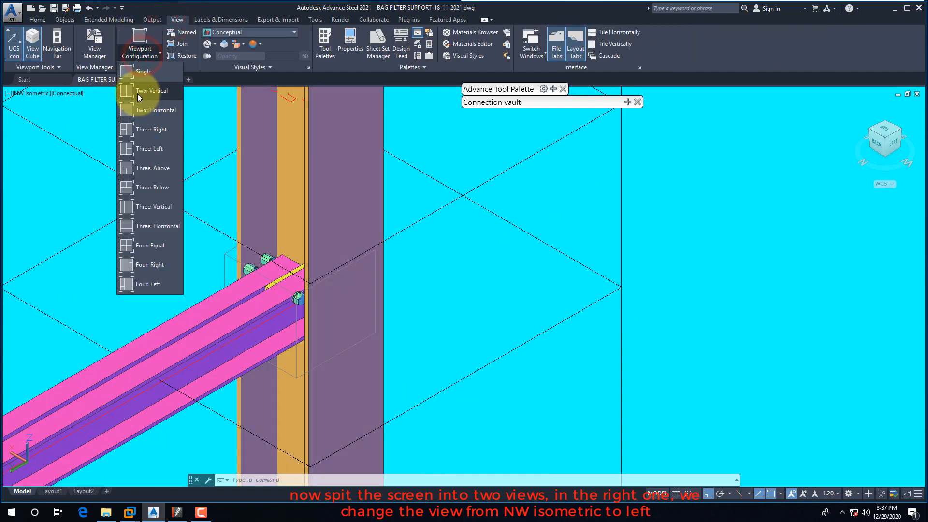
left_click(152, 90)
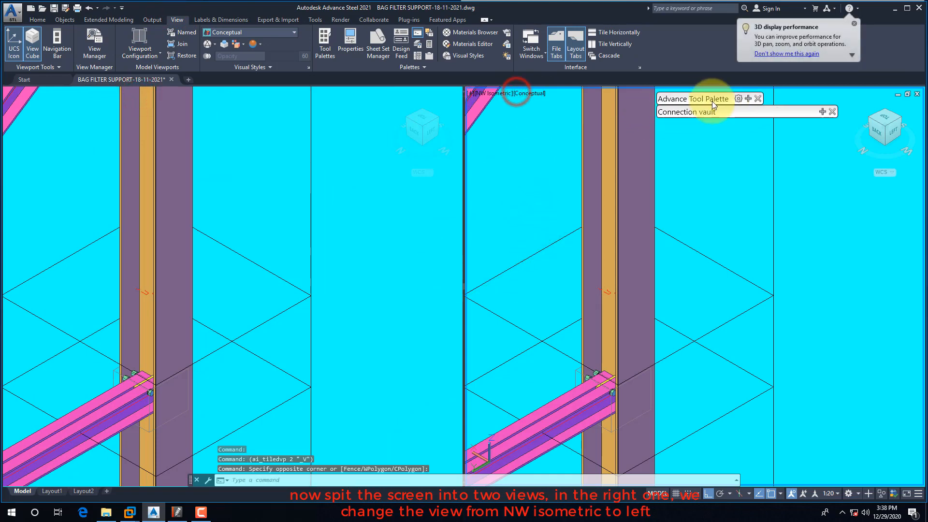
left_click(501, 92)
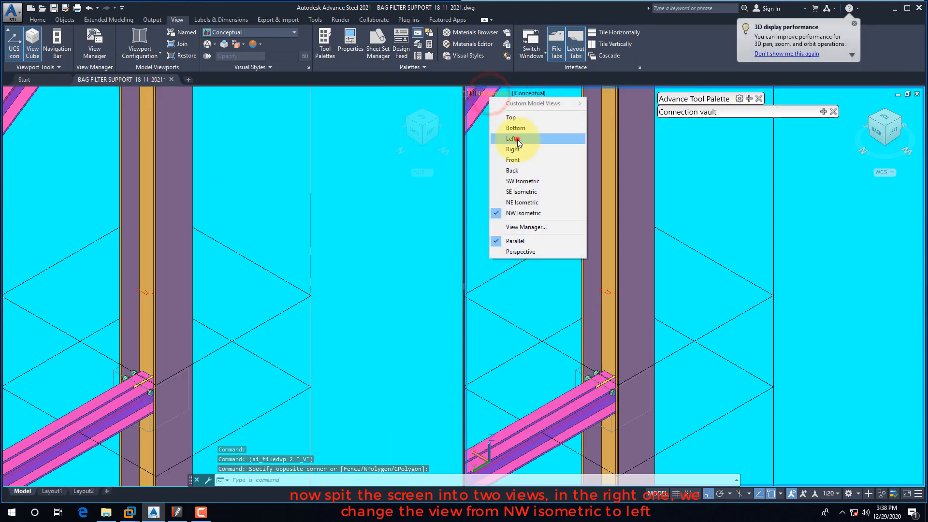
left_click(511, 139)
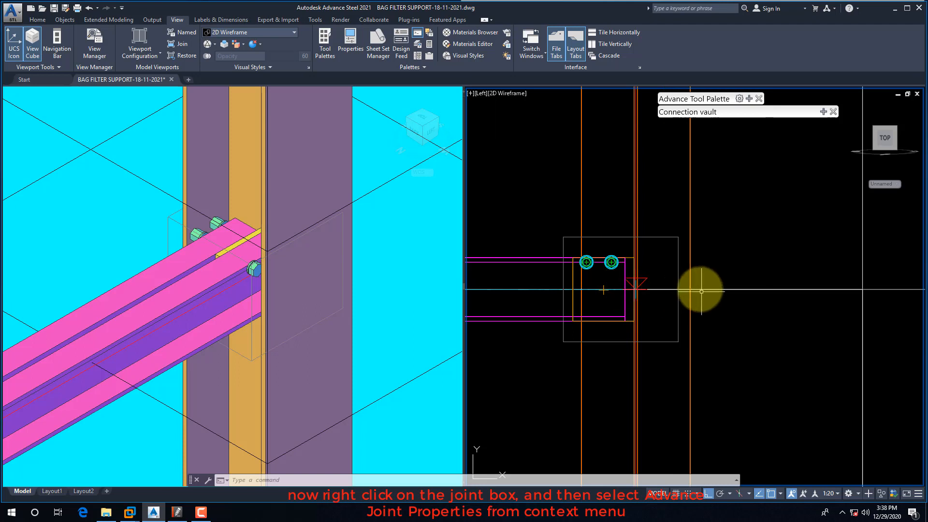
mouse_move(654, 237)
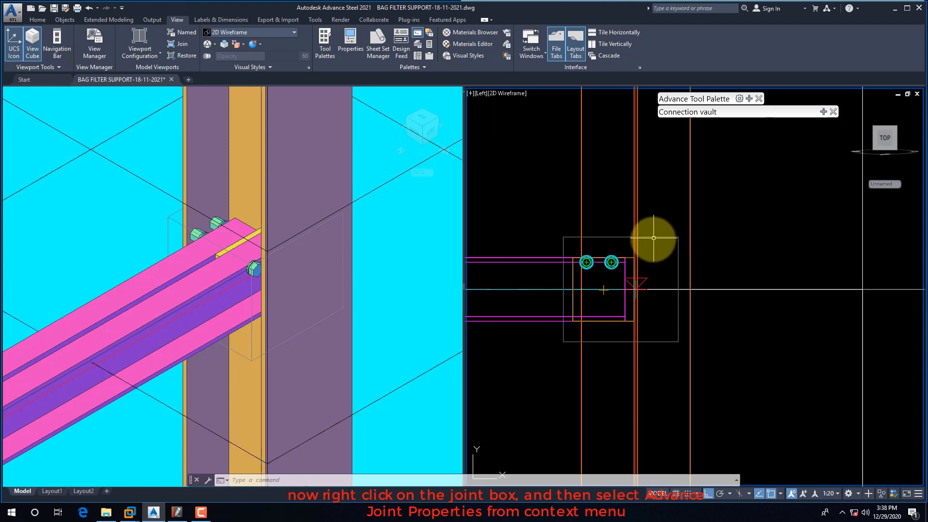
mouse_move(635, 293)
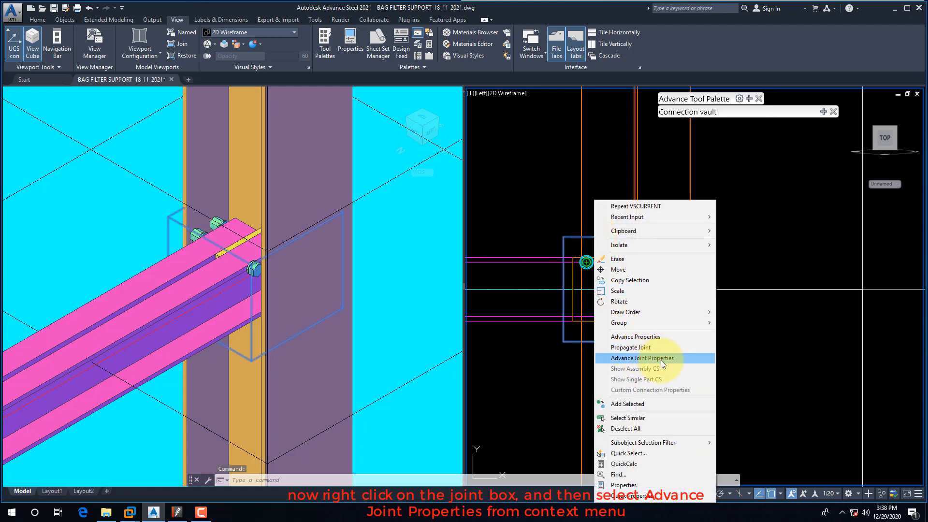
left_click(641, 357)
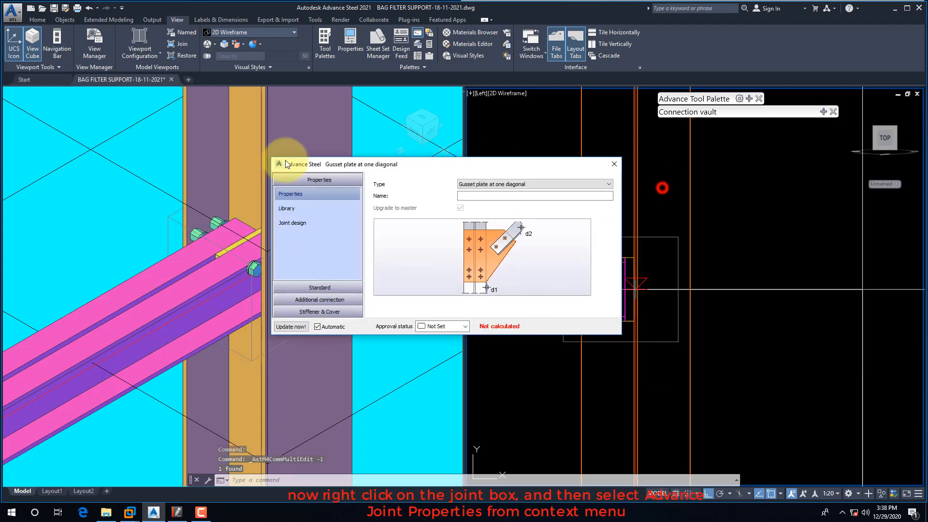
left_click_drag(355, 164, 134, 174)
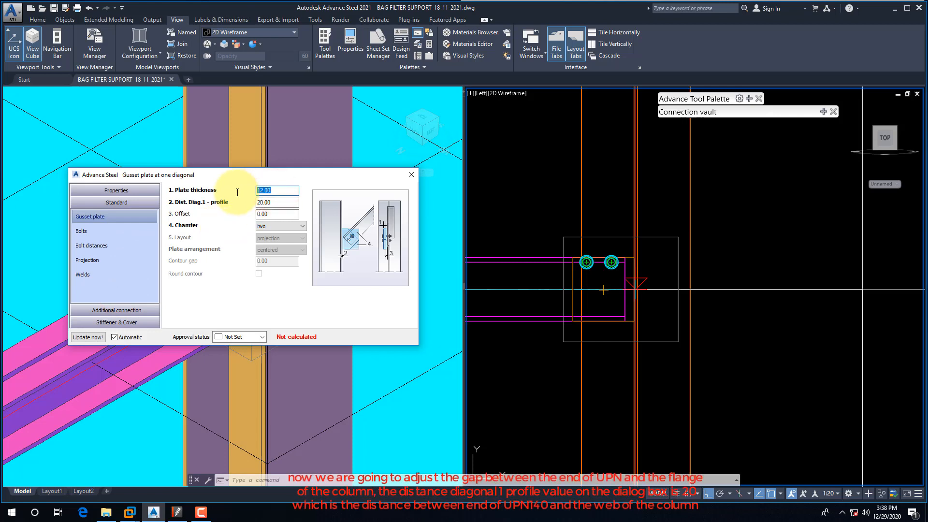
mouse_move(249, 221)
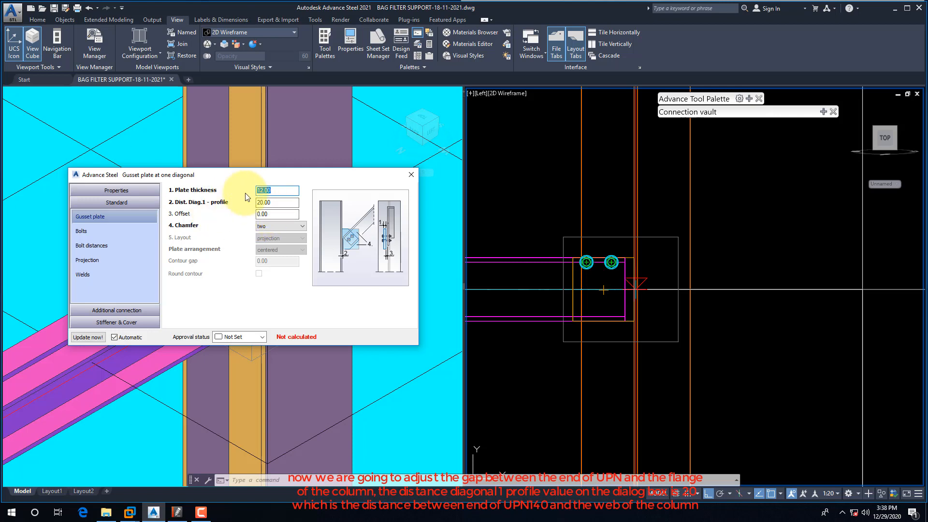
left_click(286, 190)
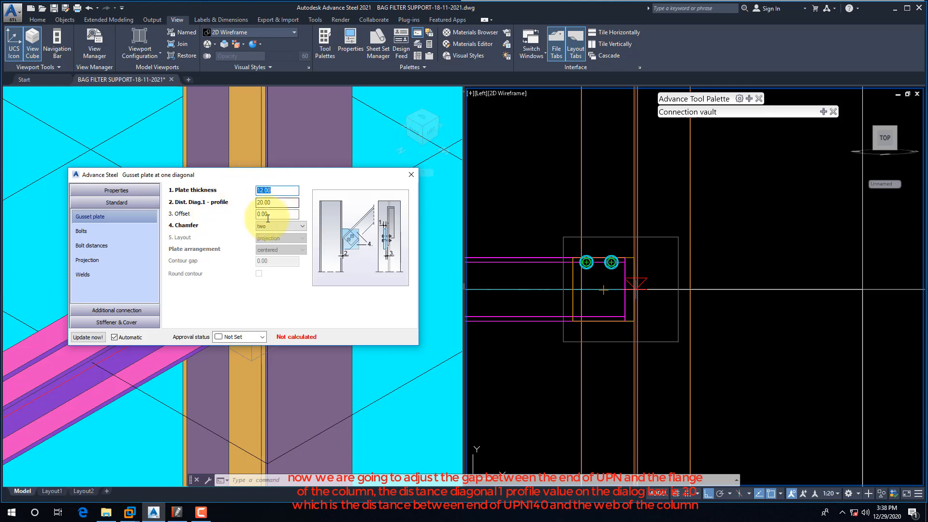
left_click(275, 202)
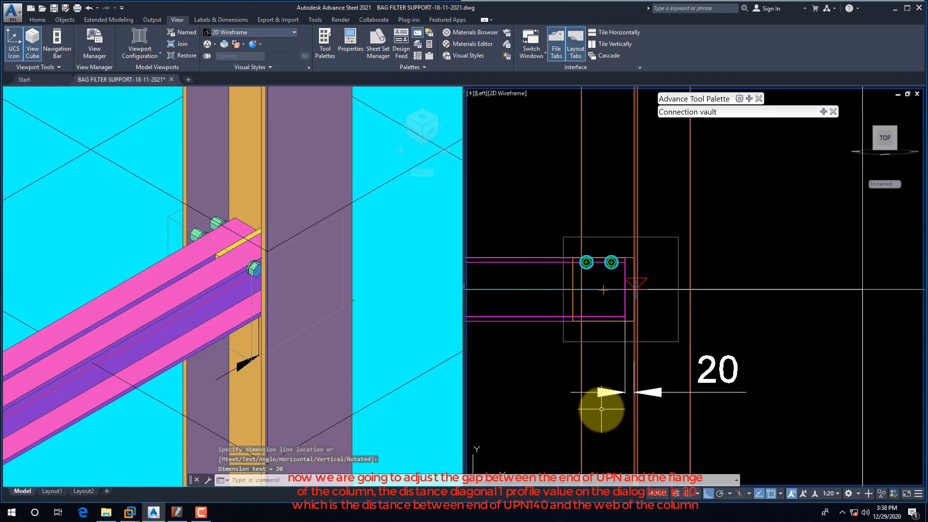
Place the 20 mm gap dimension below the joint in the Left viewport.
left_click(176, 511)
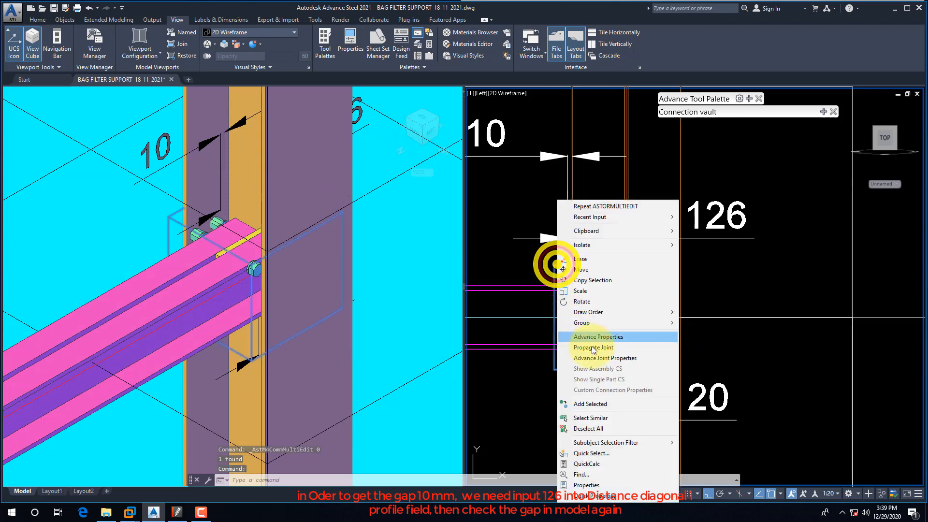
Set Dist. Diag.1 - profile to 126 on the joint's Gusset plate page.
left_click(596, 336)
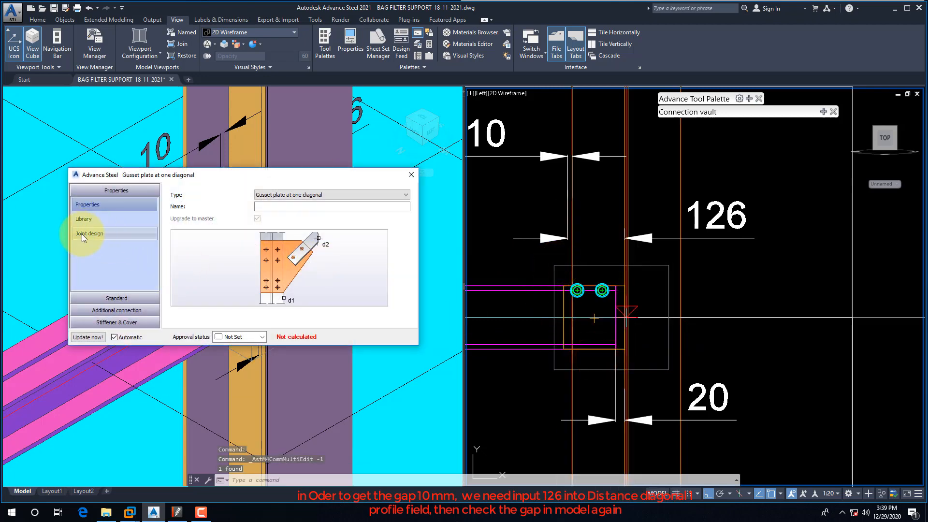
left_click(90, 217)
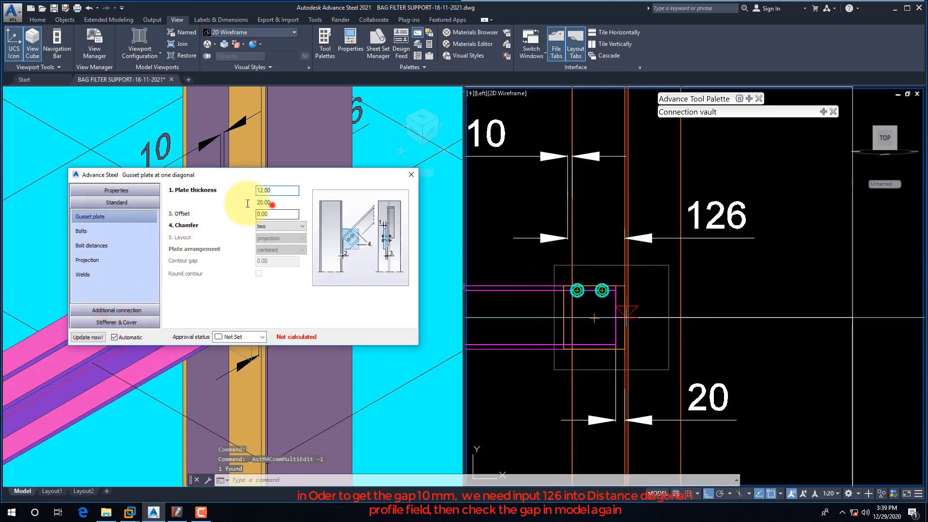
type("126")
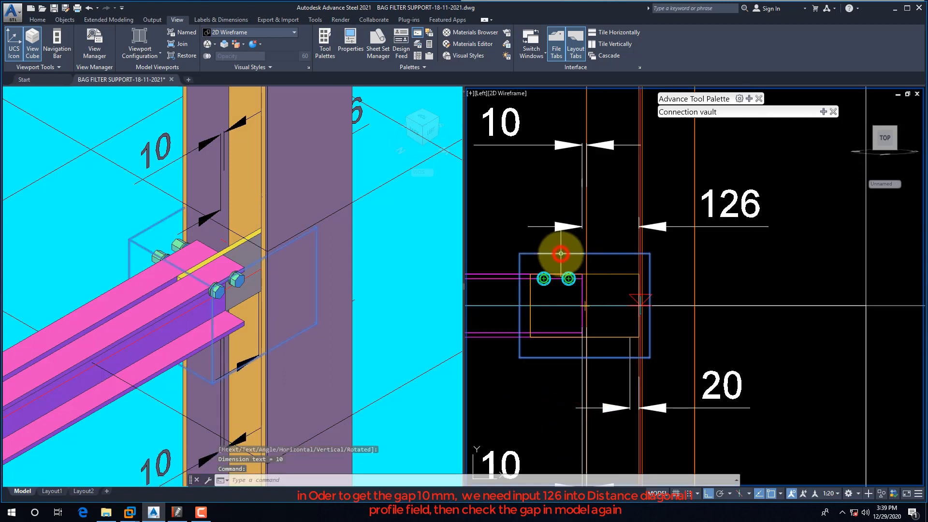
Reopen the joint properties and set the gusset plate Chamfer option to none.
right_click(559, 255)
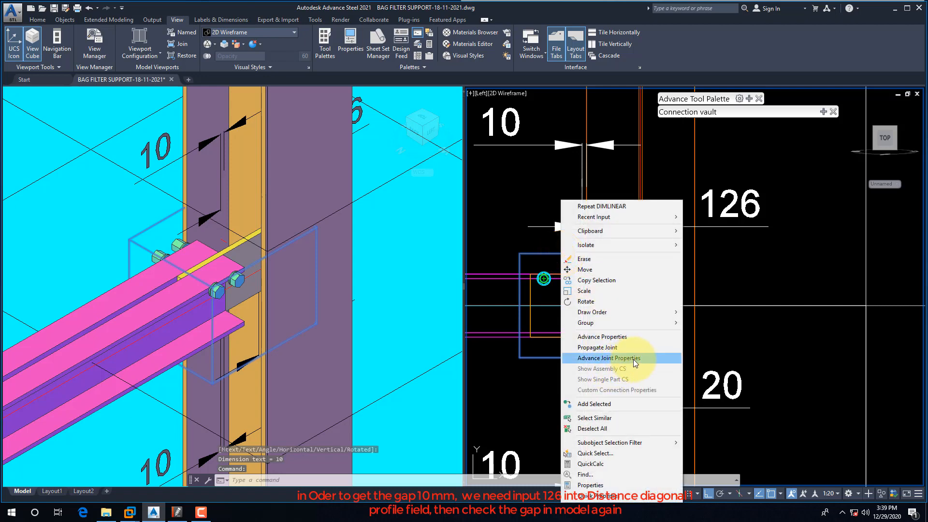
left_click(609, 358)
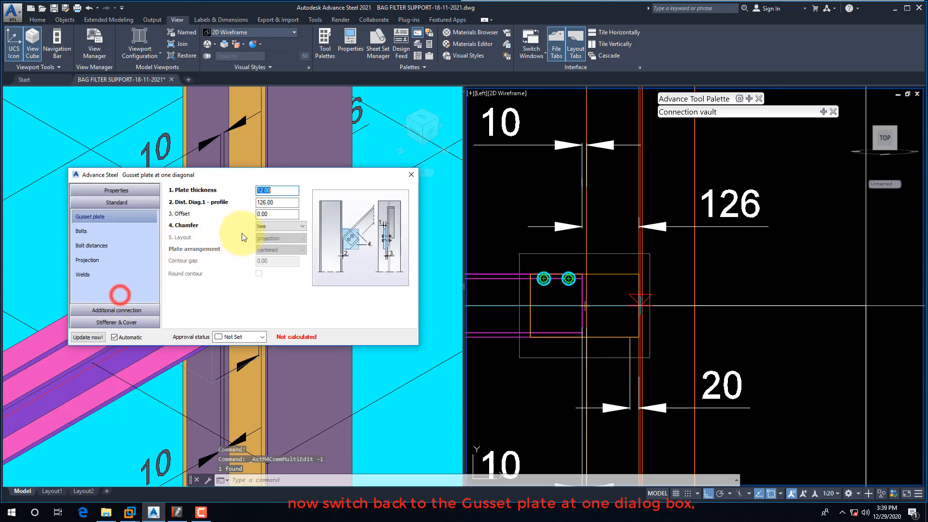
left_click(276, 202)
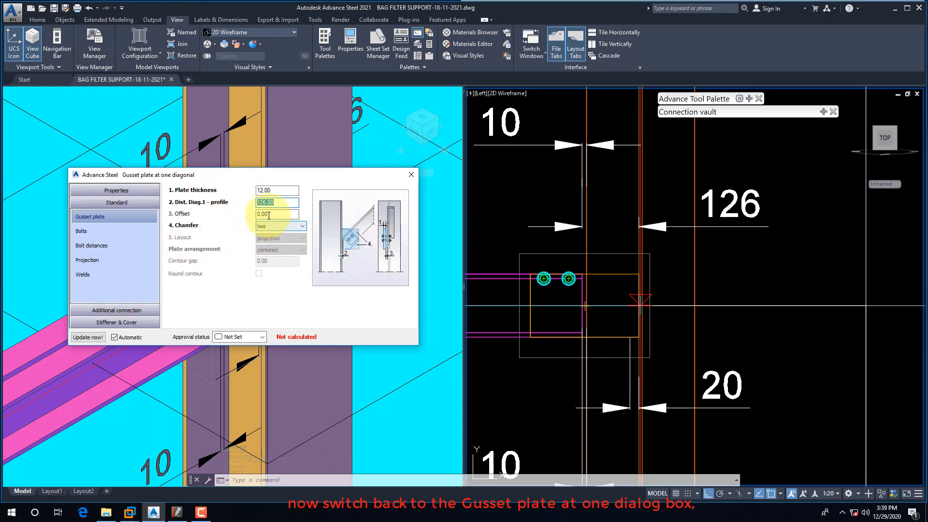
left_click(301, 226)
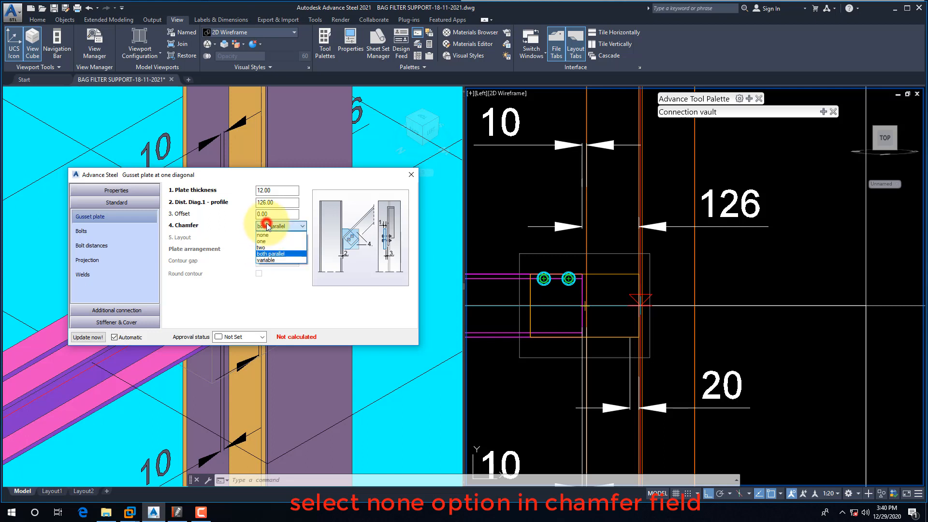
left_click(269, 260)
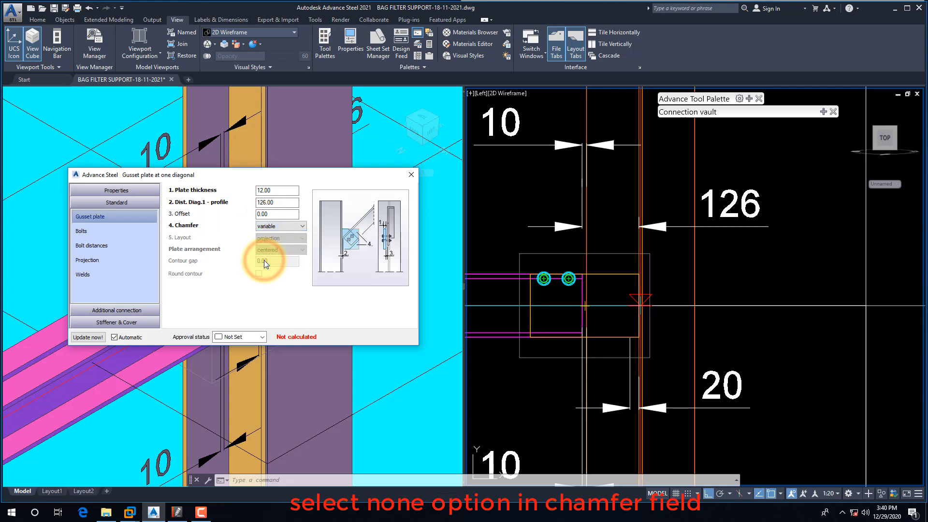
left_click(279, 226)
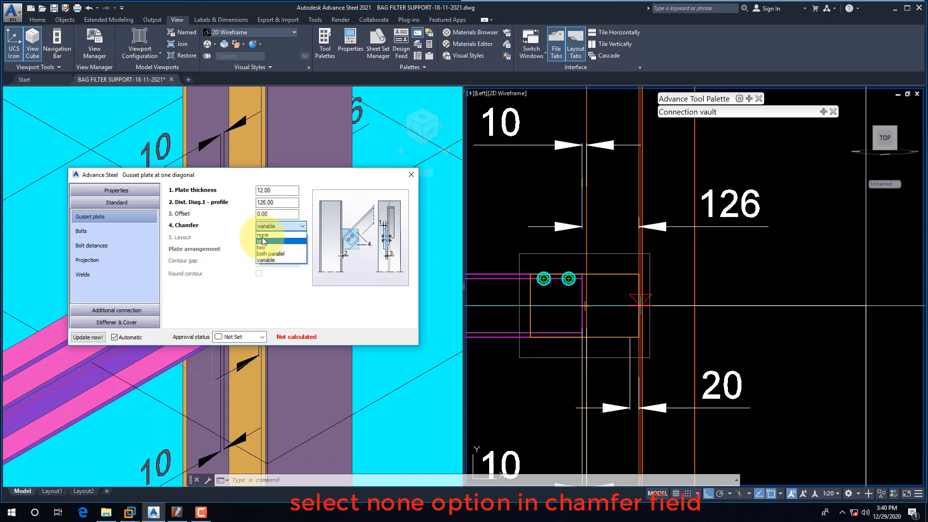
left_click(260, 240)
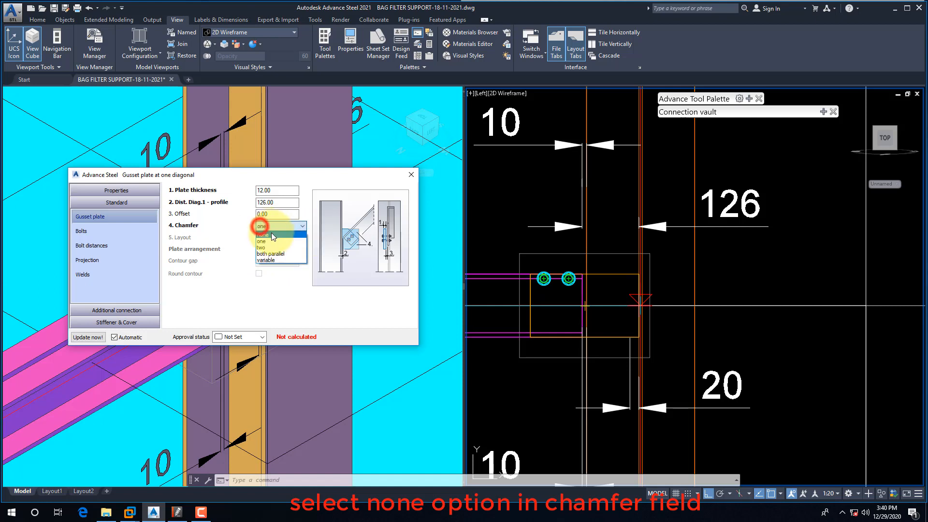
left_click(261, 234)
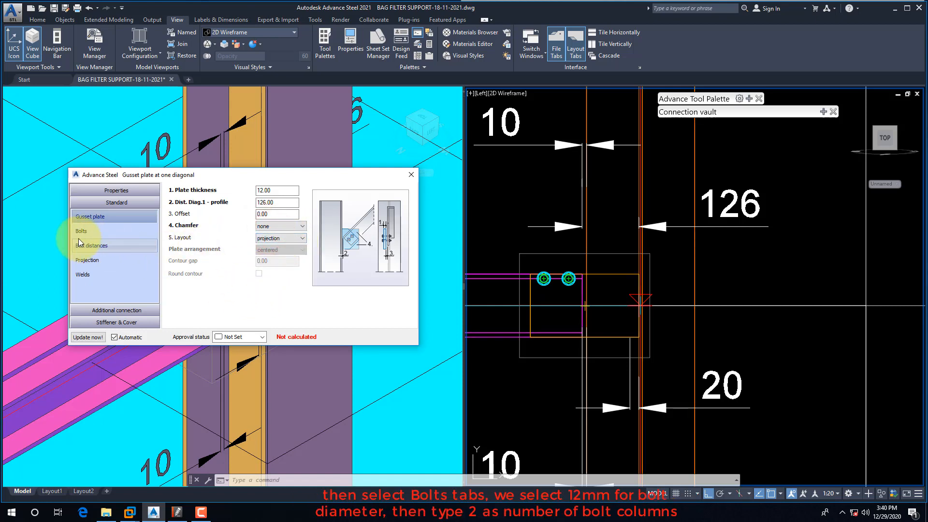
Set the bolt diameter to 12 mm and the number of bolt columns to 2.
left_click(82, 231)
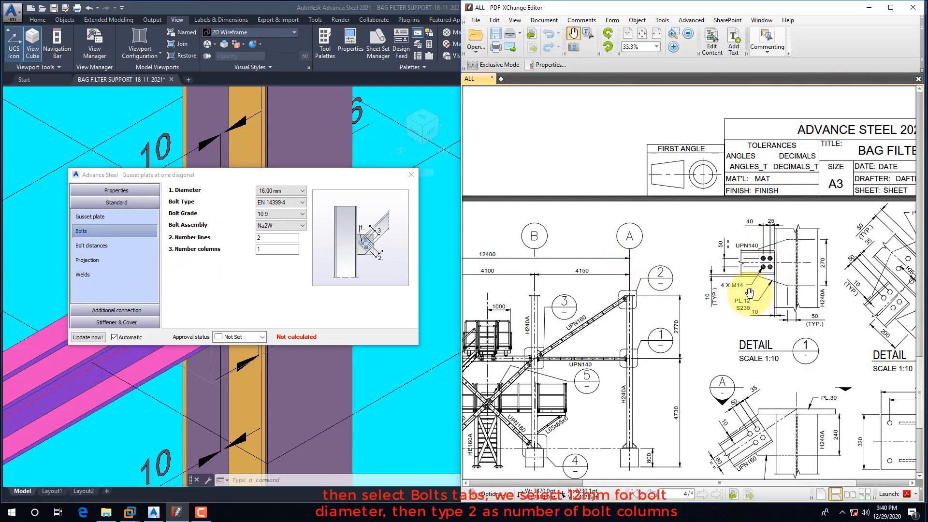
left_click(301, 190)
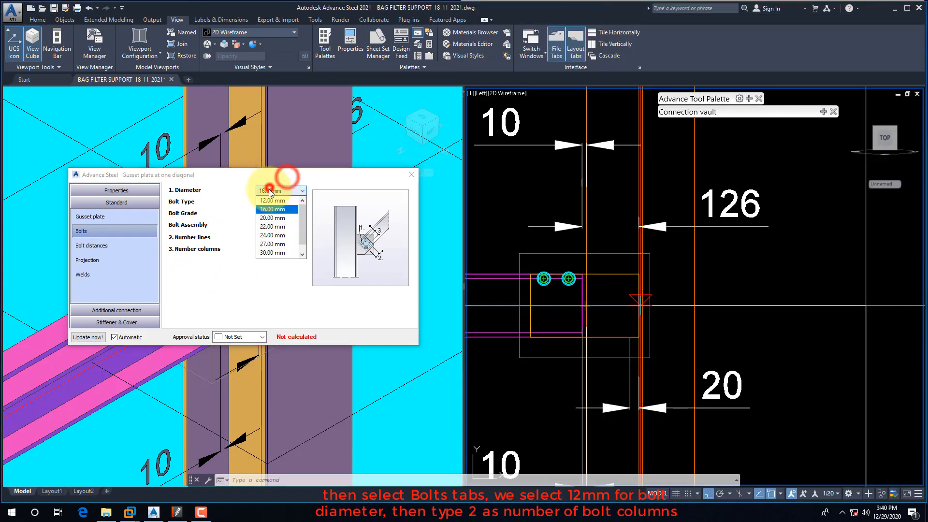
left_click(272, 209)
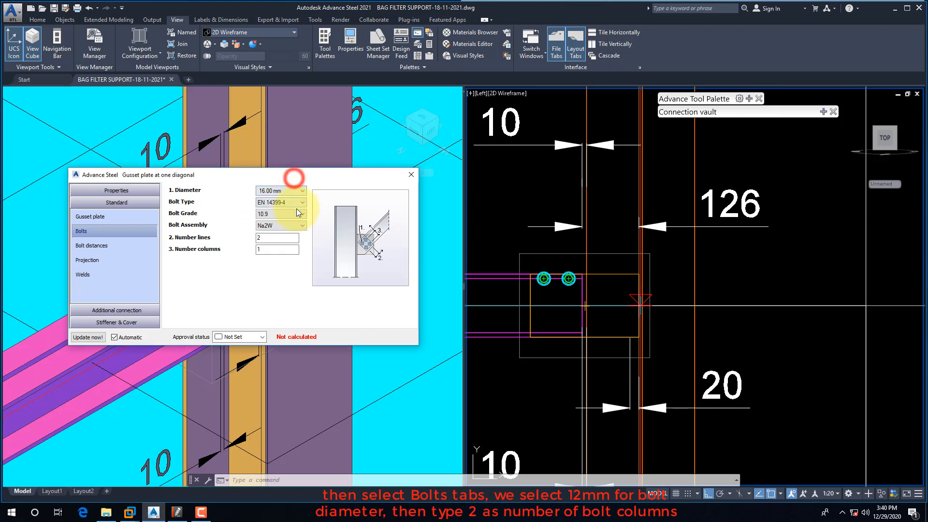
left_click(301, 190)
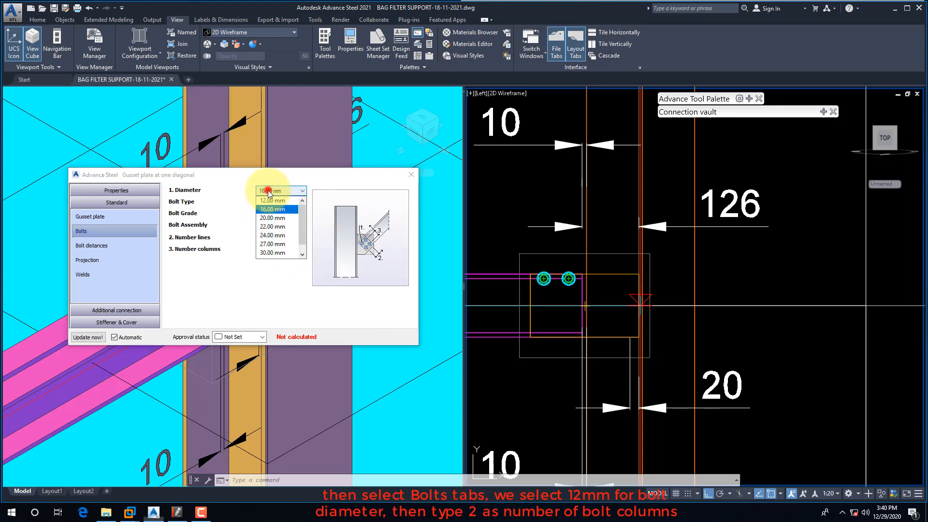
left_click(272, 200)
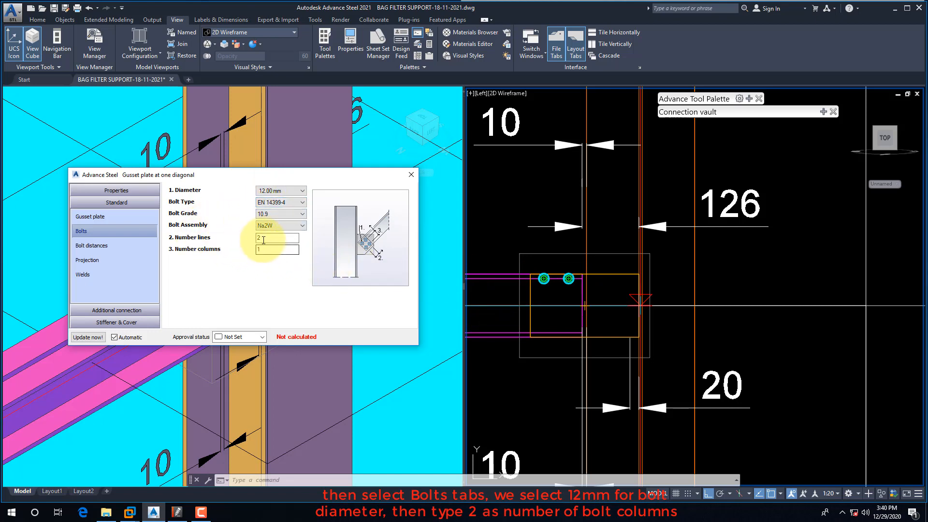
left_click(277, 249)
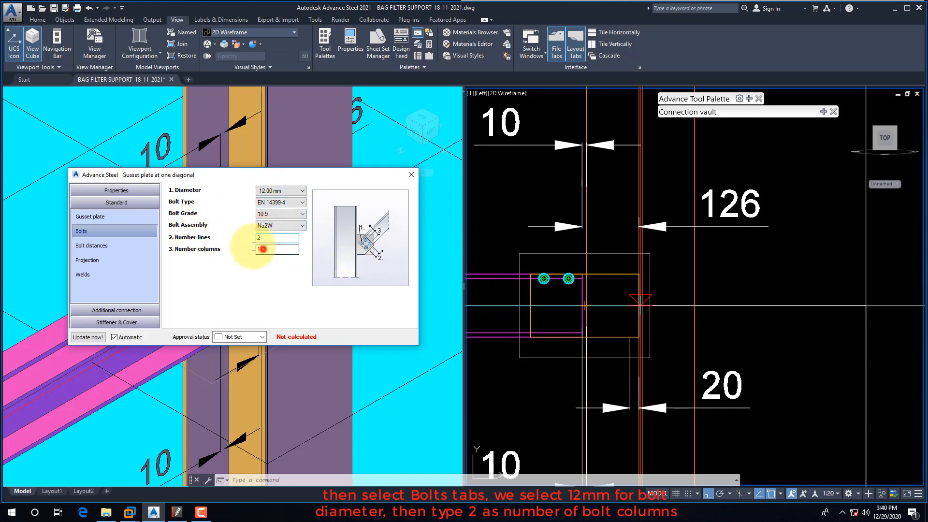
type("2")
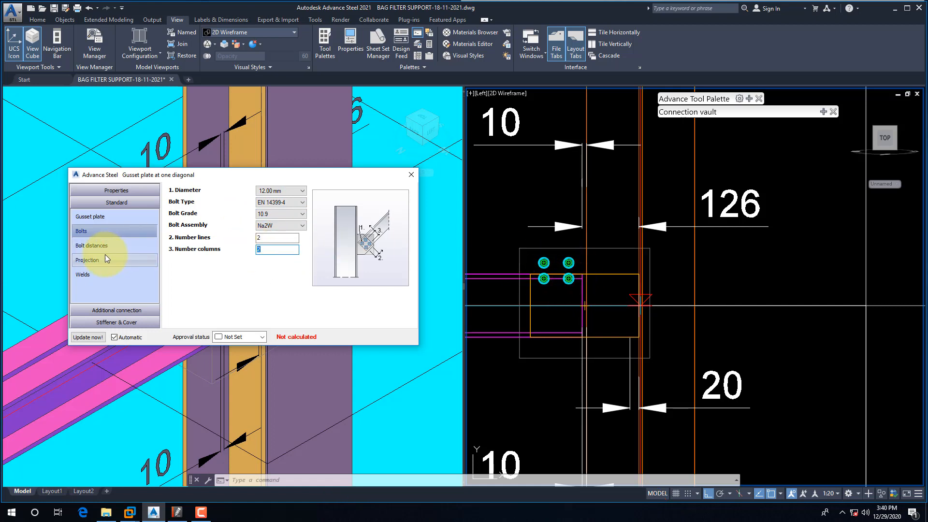
left_click(92, 245)
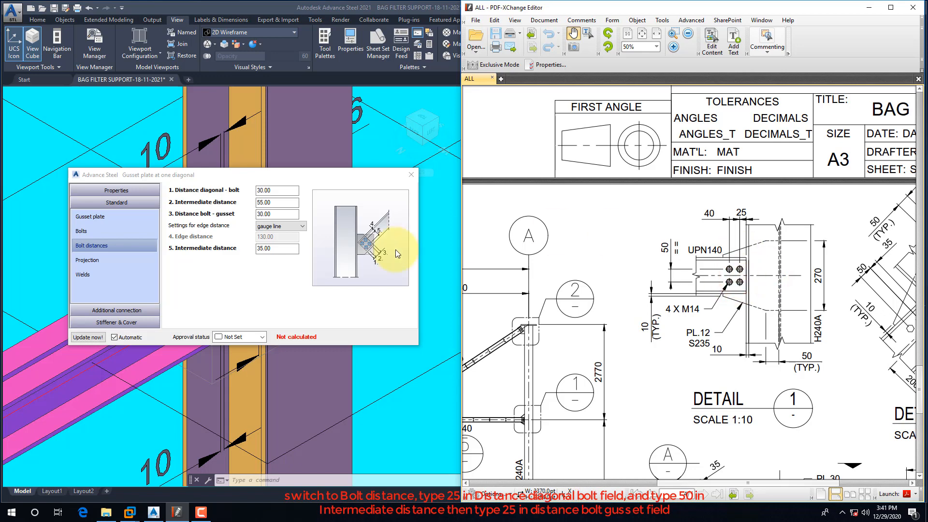
Set bolt distances to 25, 50 and 25, measuring edge distance from the centre line.
left_click(276, 190)
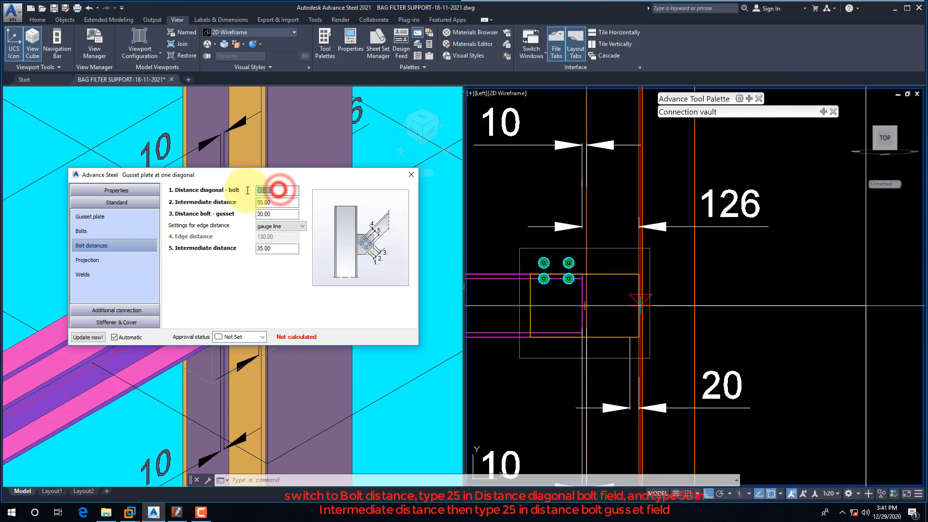
type("25")
left_click(277, 202)
type("50")
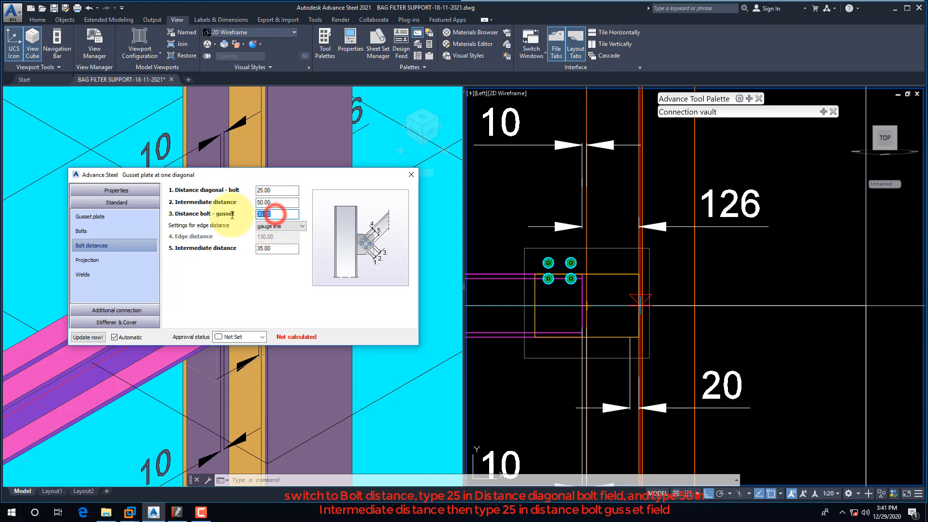
type("25")
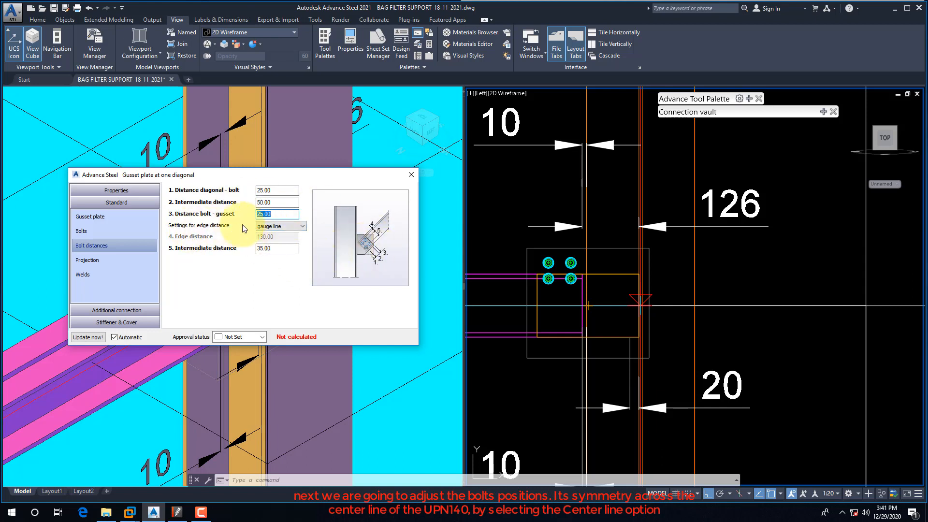
left_click(301, 226)
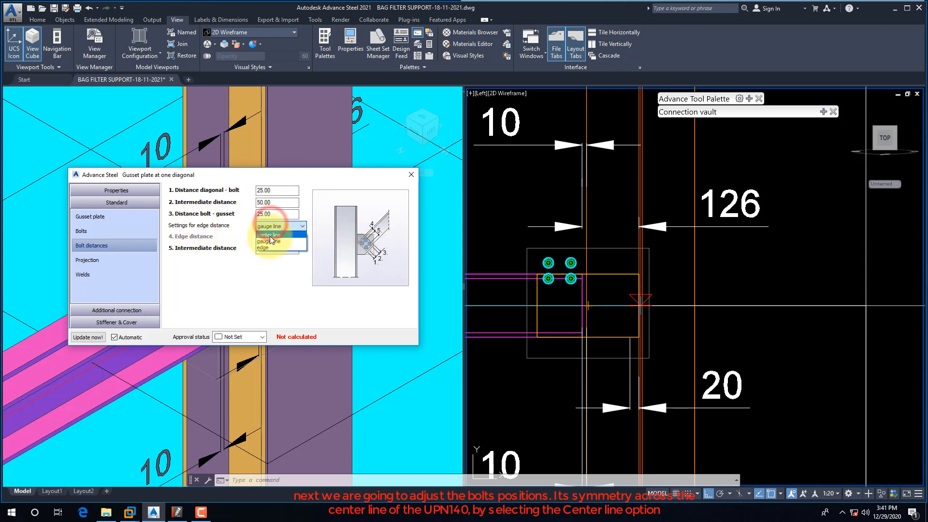
left_click(268, 235)
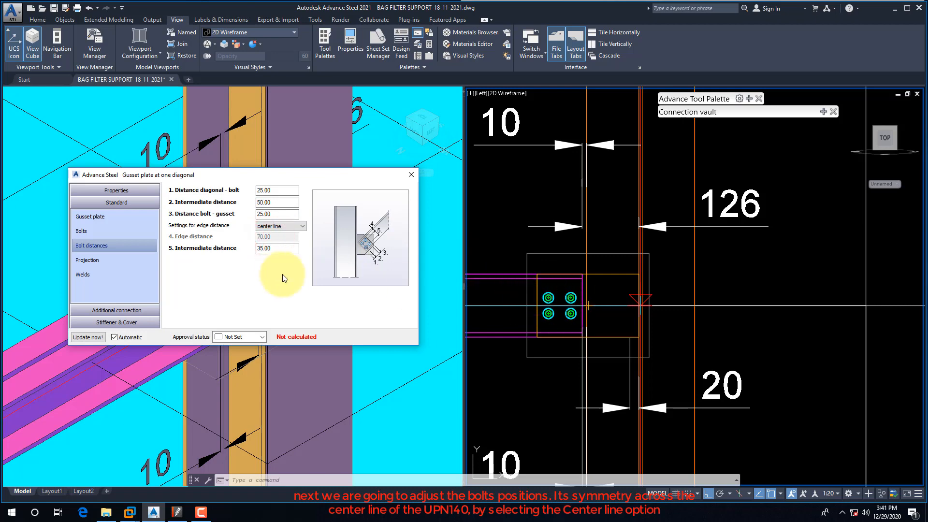
mouse_move(226, 253)
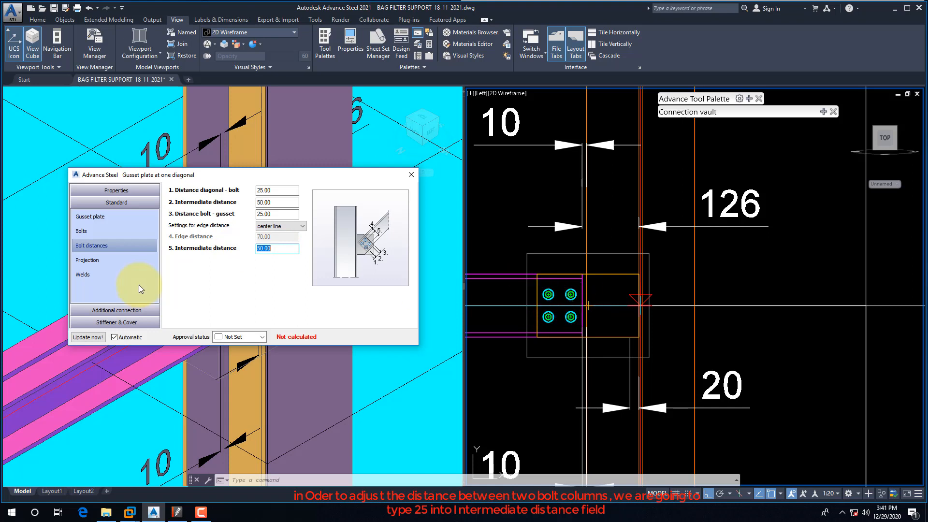
left_click(87, 259)
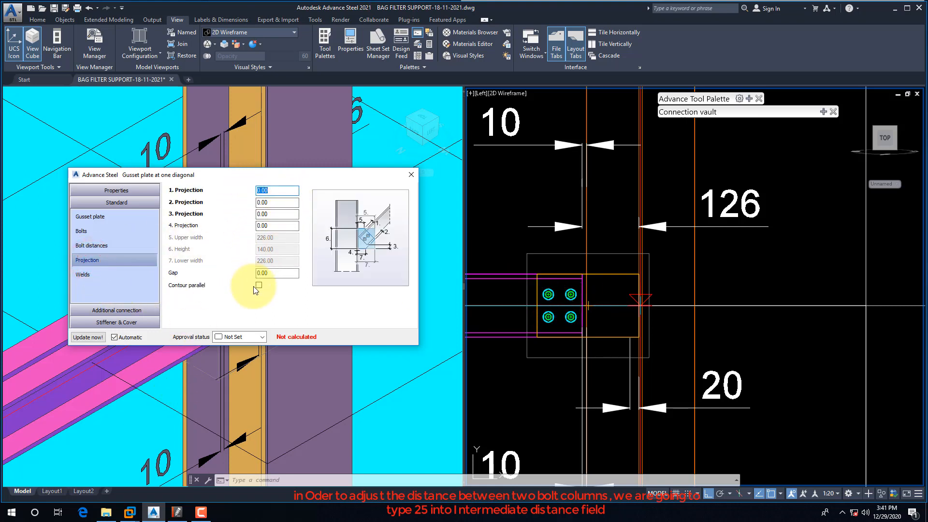
Set the gusset plate projections to -65 at the upper edge and 65 at the lower edge.
left_click(177, 512)
type("c")
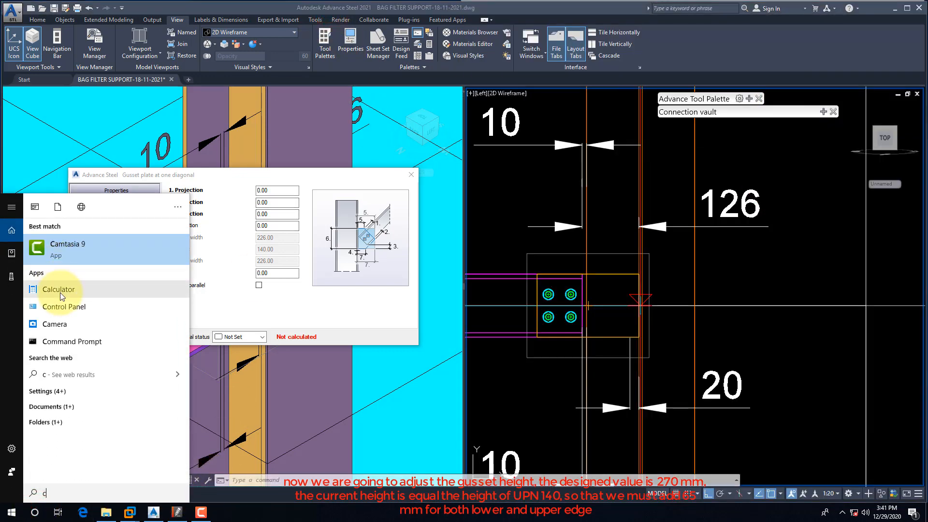
left_click(59, 288)
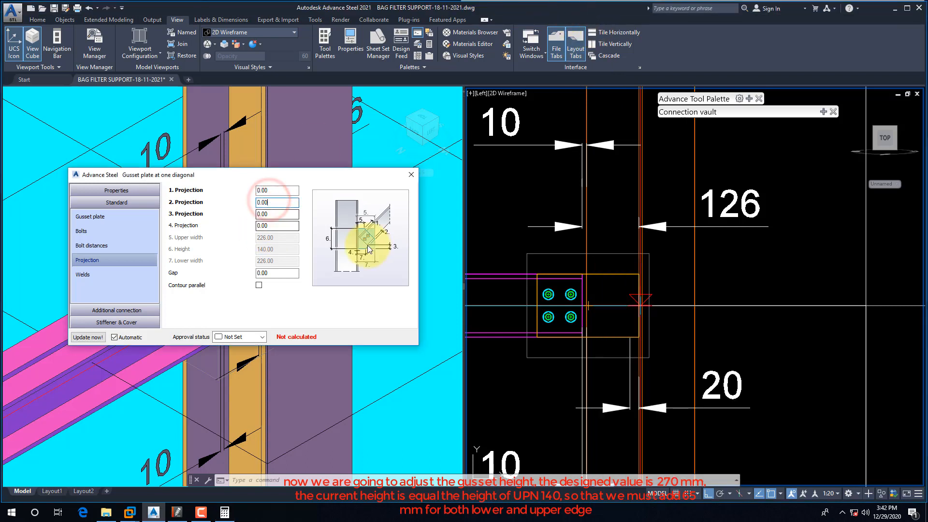
left_click(276, 189)
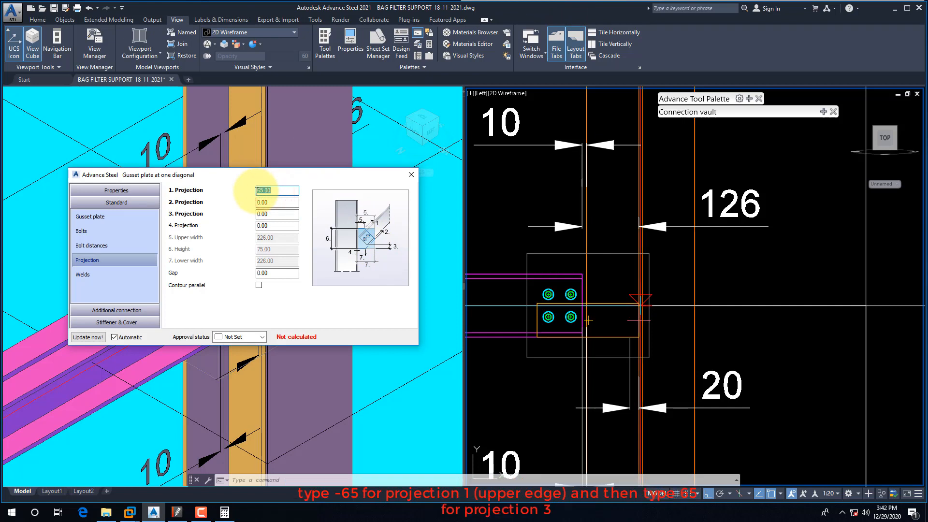
type("-65")
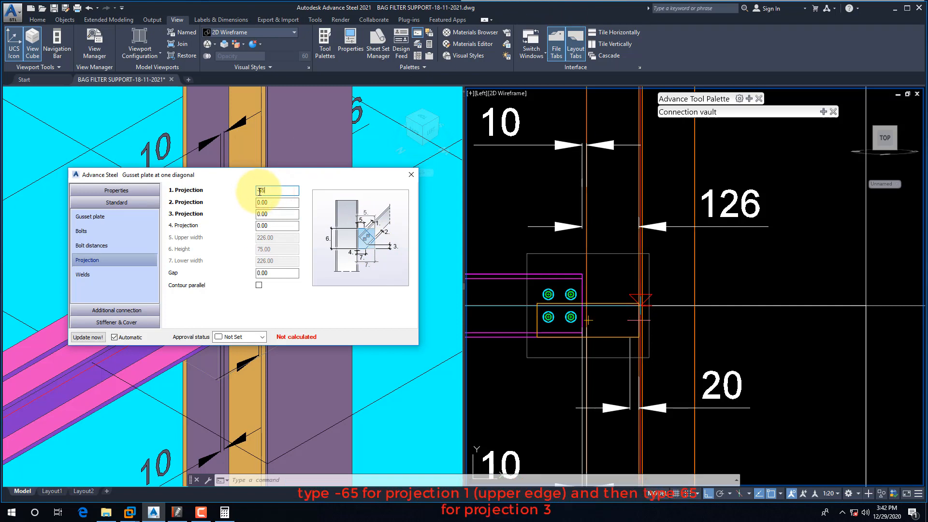
type("-65")
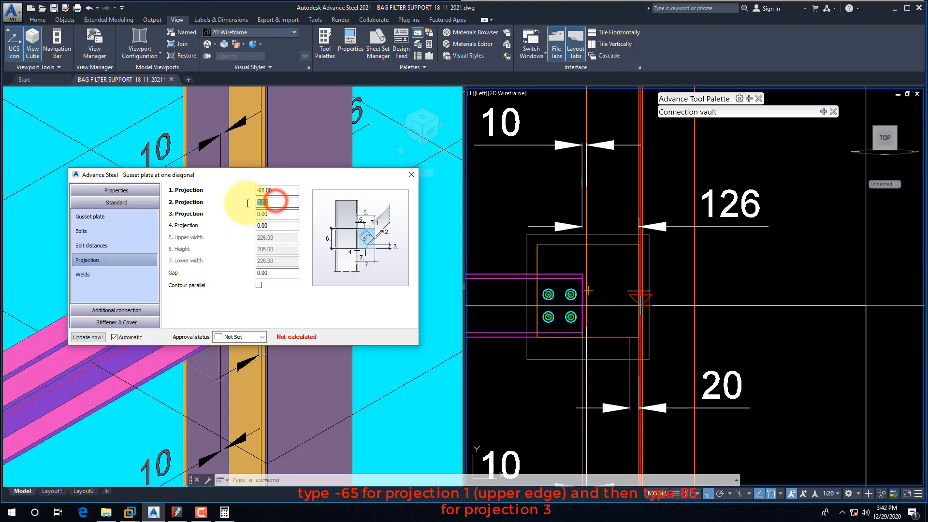
type("-65")
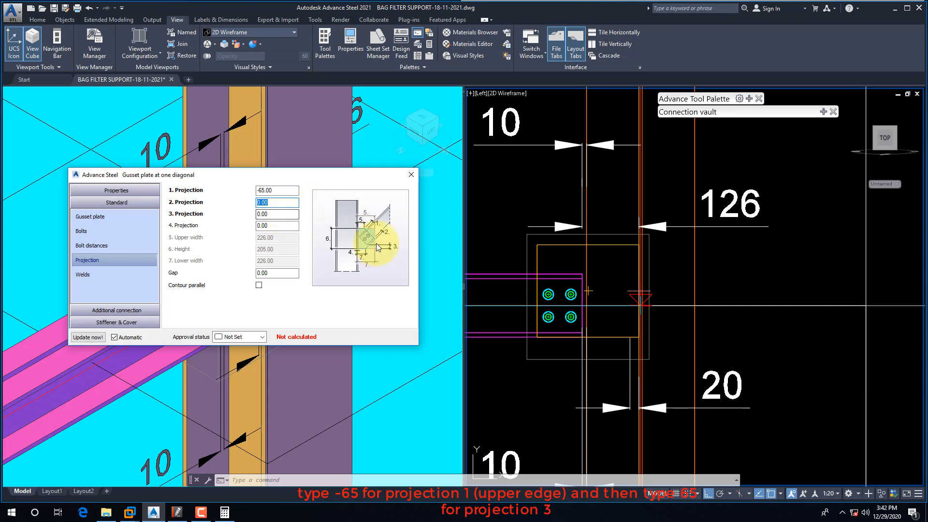
left_click(276, 213)
type("-")
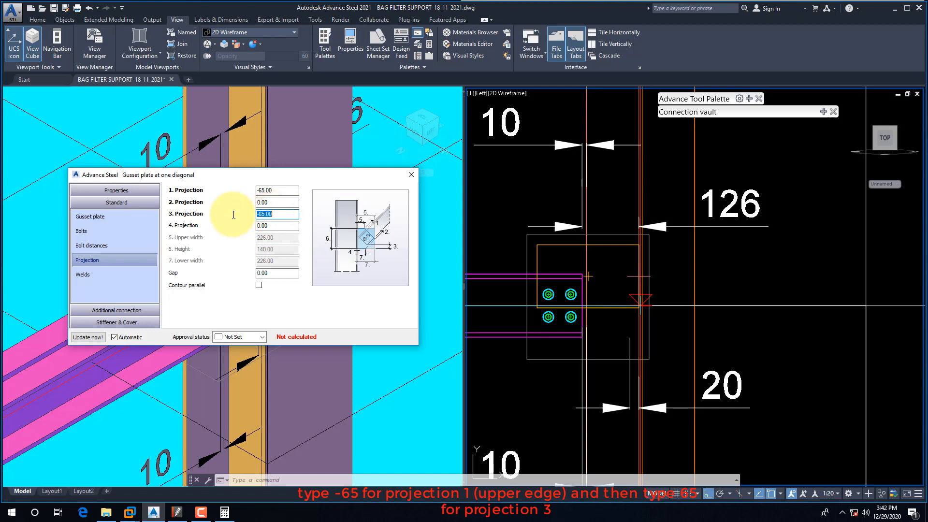
type("65.00")
left_click(463, 479)
type("dli")
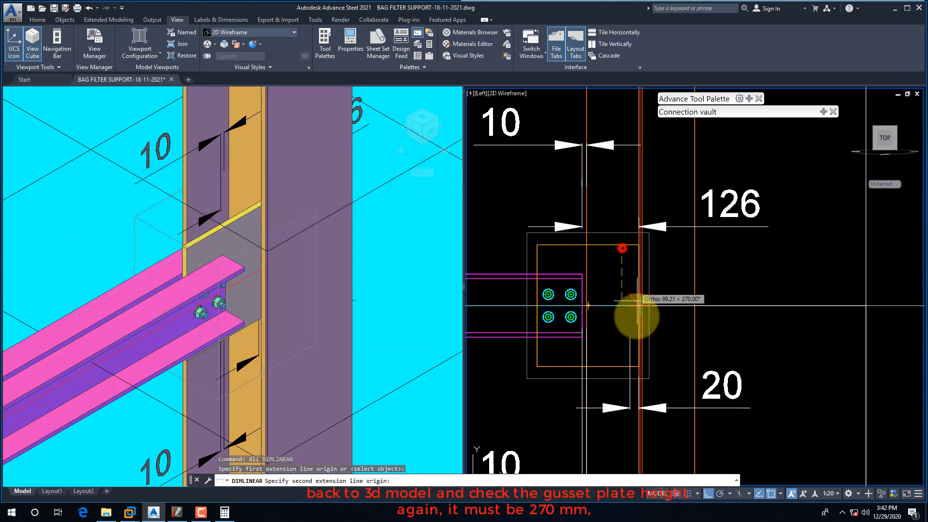
Measure the gusset plate height as 270 mm, then switch to the PDF detail drawing.
left_click(784, 343)
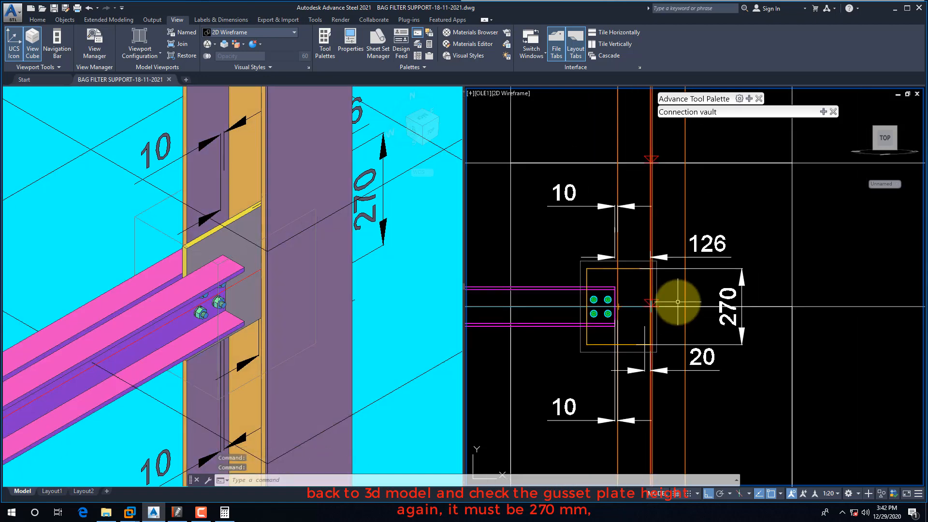
left_click(175, 512)
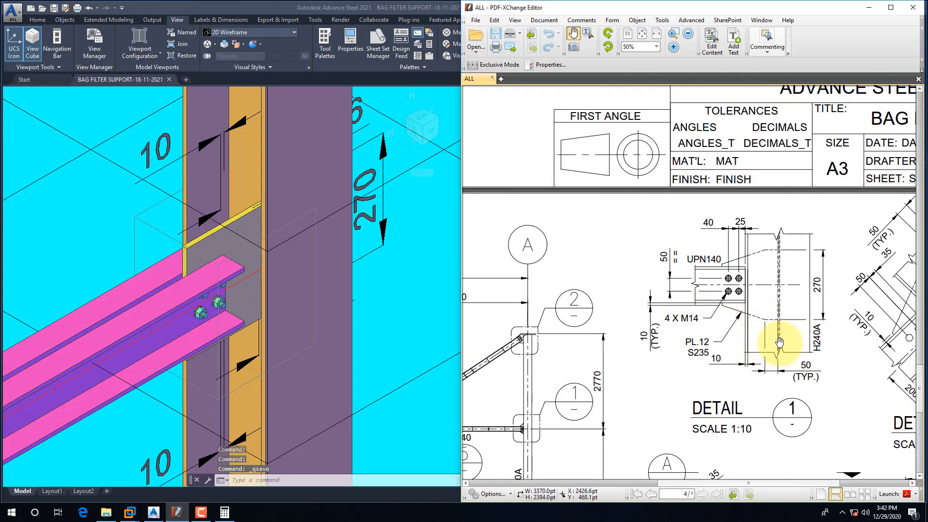
mouse_move(769, 348)
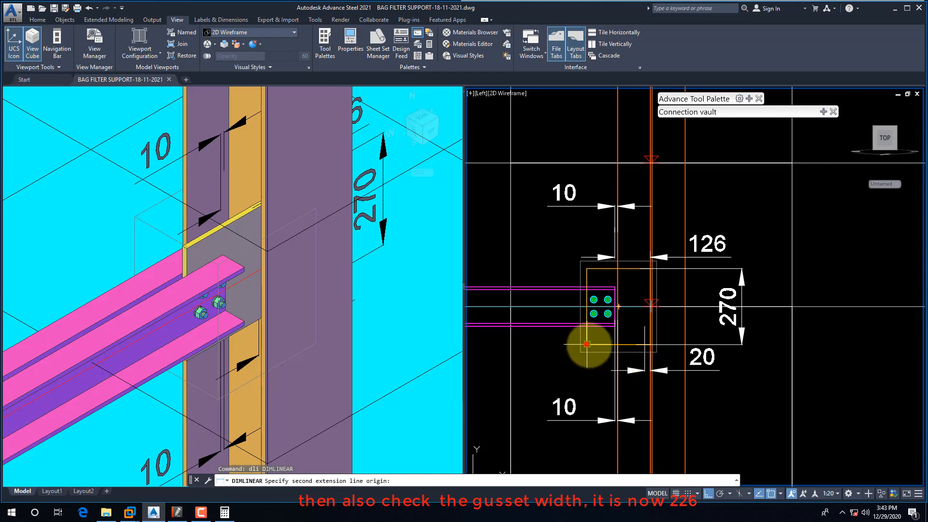
Dimension the gusset plate width as 226 mm beneath the left elevation.
left_click(587, 344)
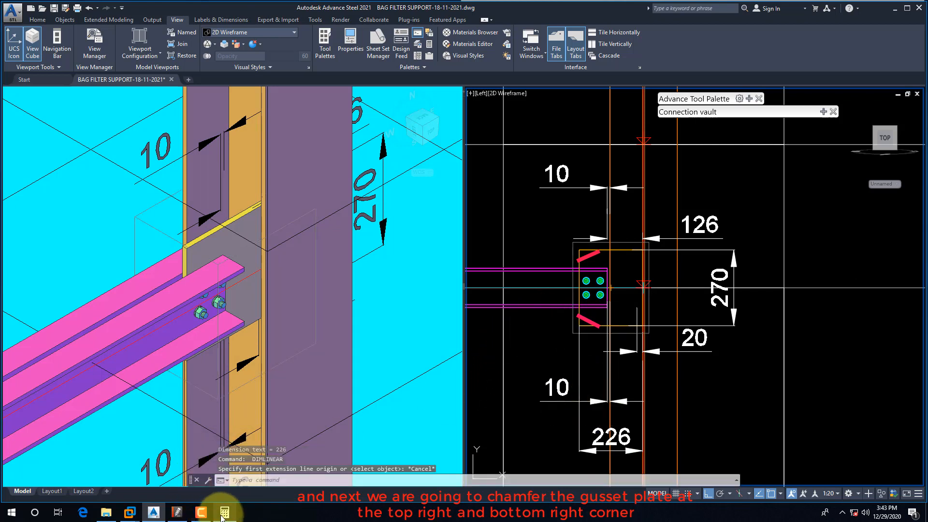
left_click(223, 512)
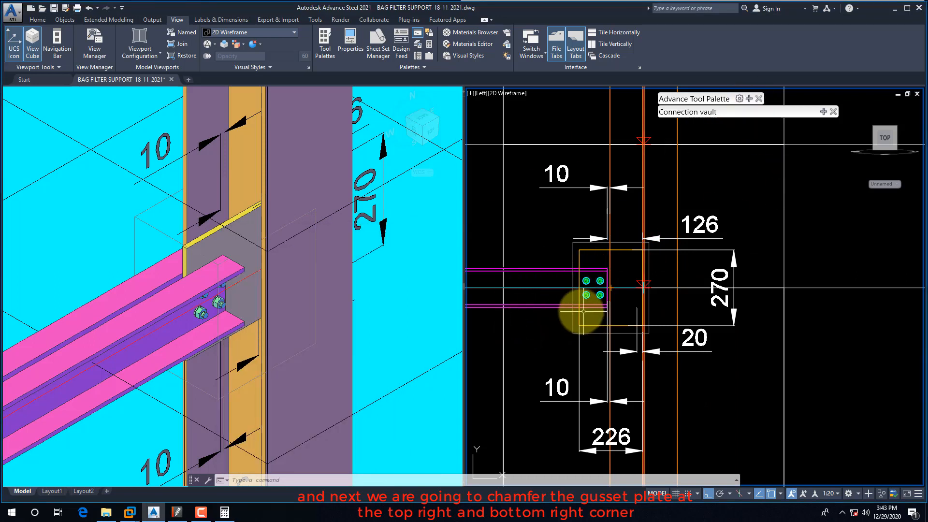
mouse_move(686, 174)
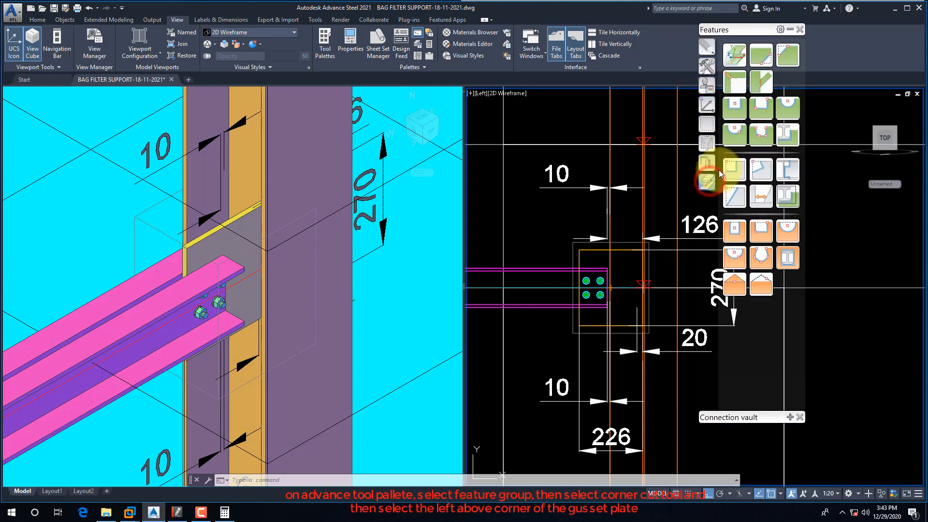
Cut straight 176 by 55 mm chamfers at the plate's upper and lower left corners.
left_click(734, 169)
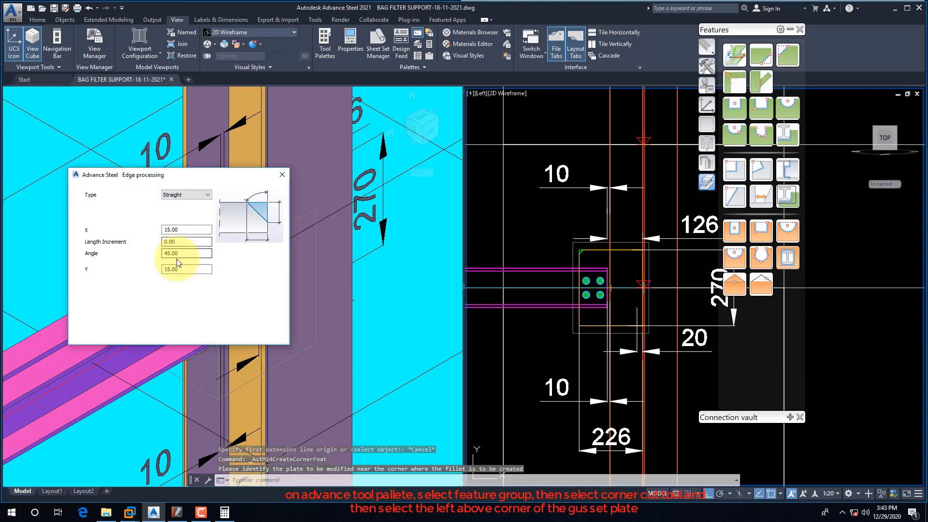
left_click(185, 229)
type("176")
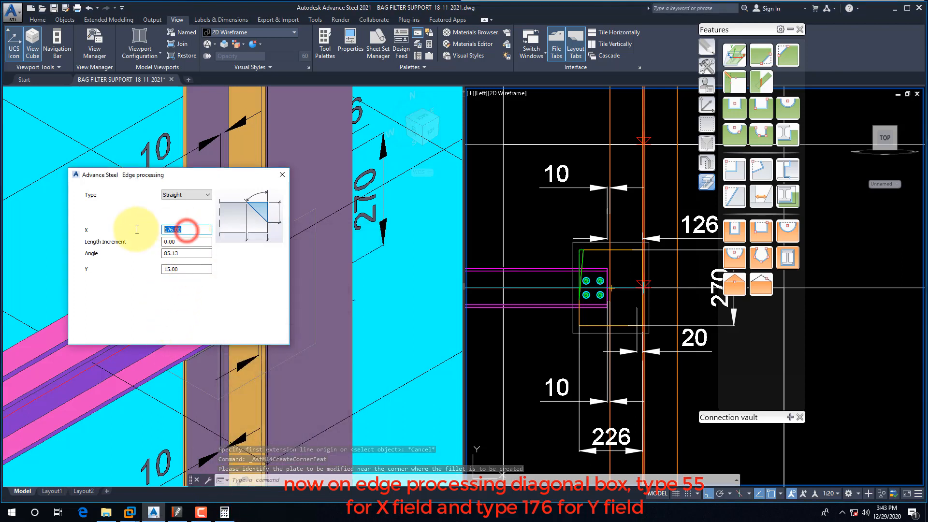
type("55")
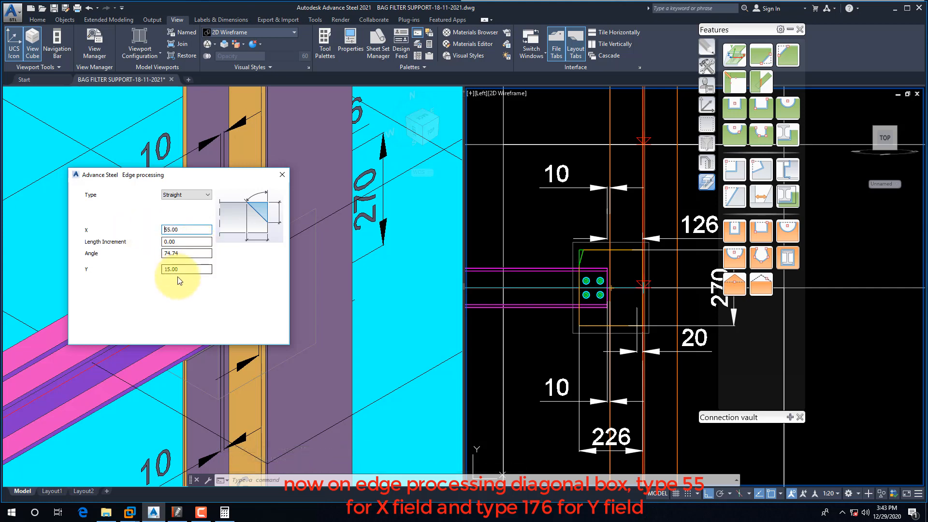
type("176")
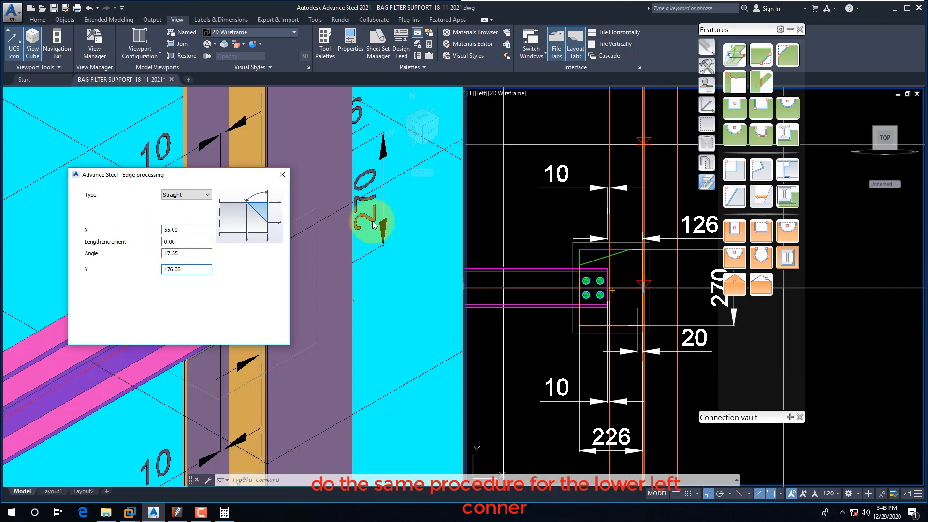
left_click(281, 174)
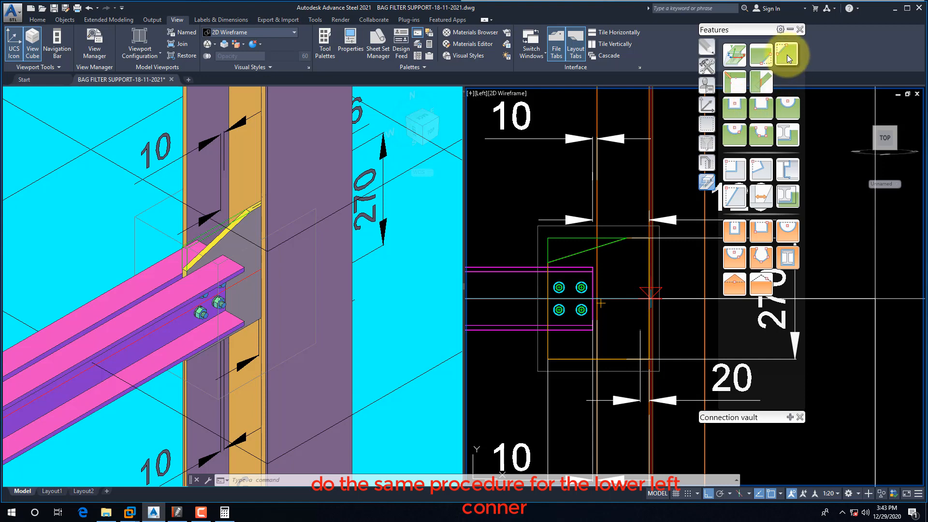
left_click(570, 360)
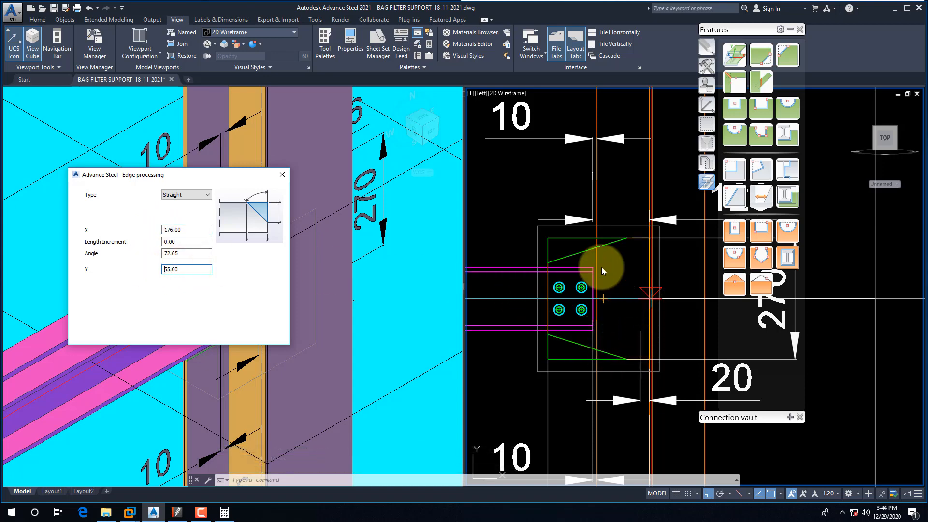
left_click(281, 173)
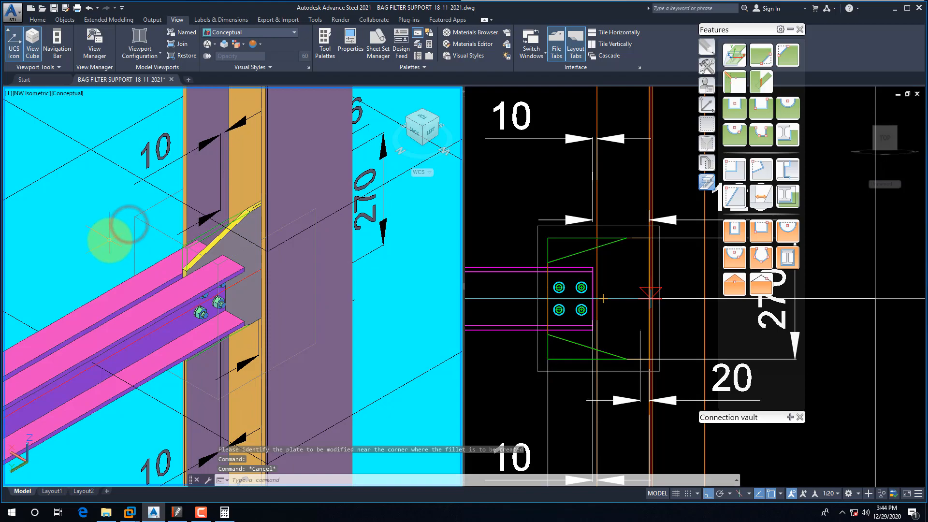
left_click_drag(124, 236, 169, 234)
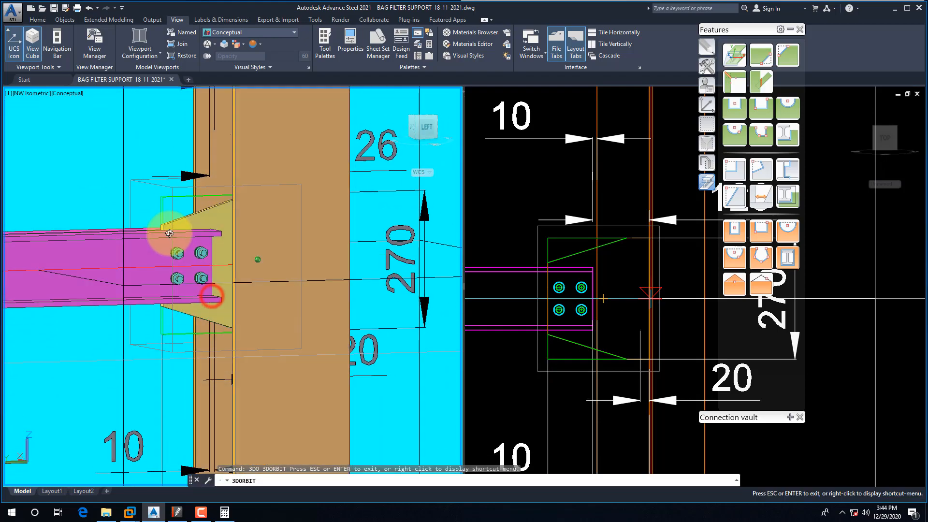
left_click_drag(170, 233, 342, 311)
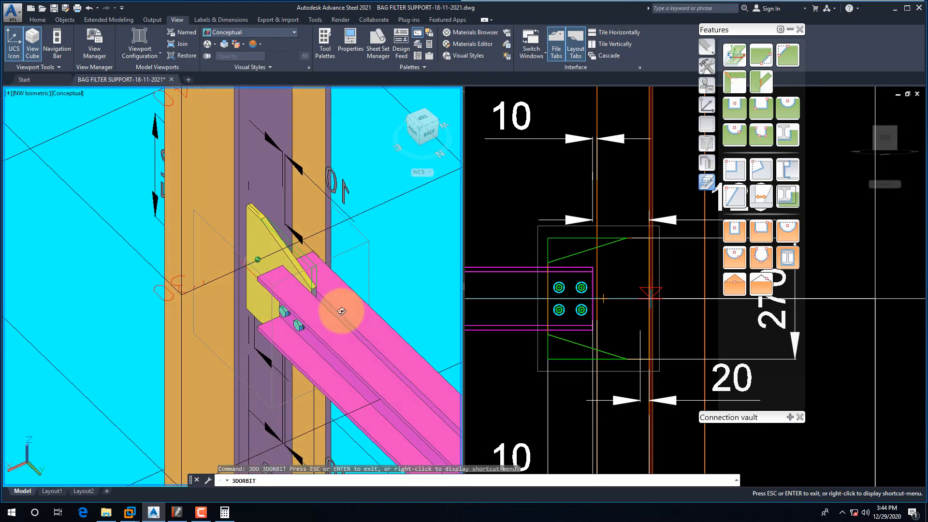
left_click_drag(340, 311, 201, 301)
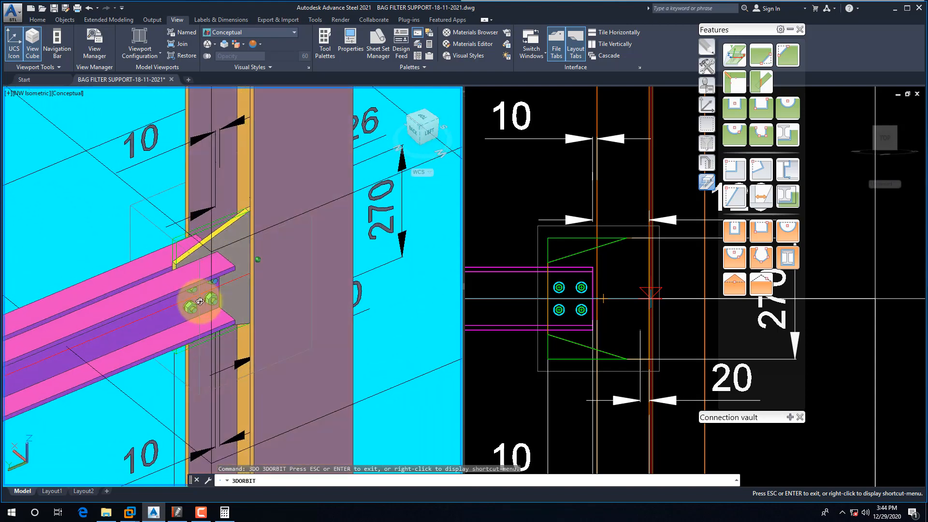
left_click_drag(201, 302, 171, 266)
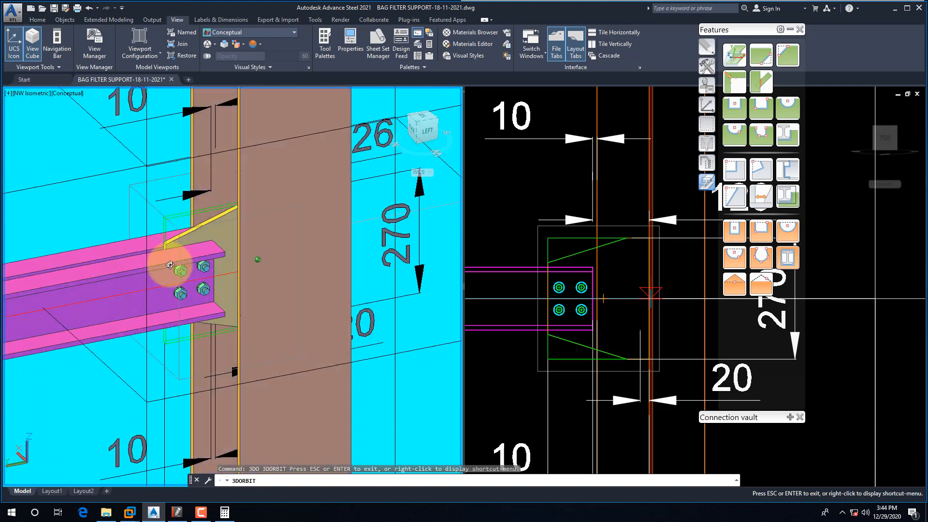
left_click_drag(170, 264, 211, 280)
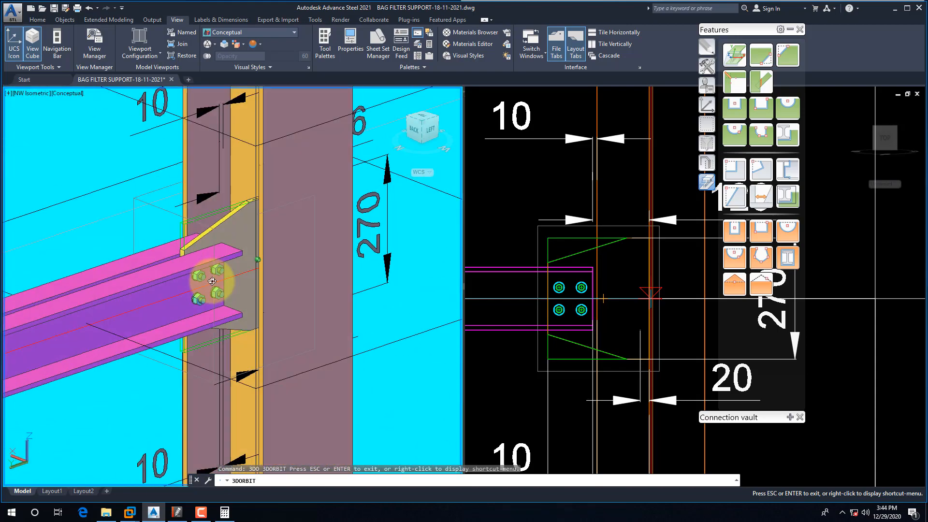
left_click_drag(211, 282, 211, 295)
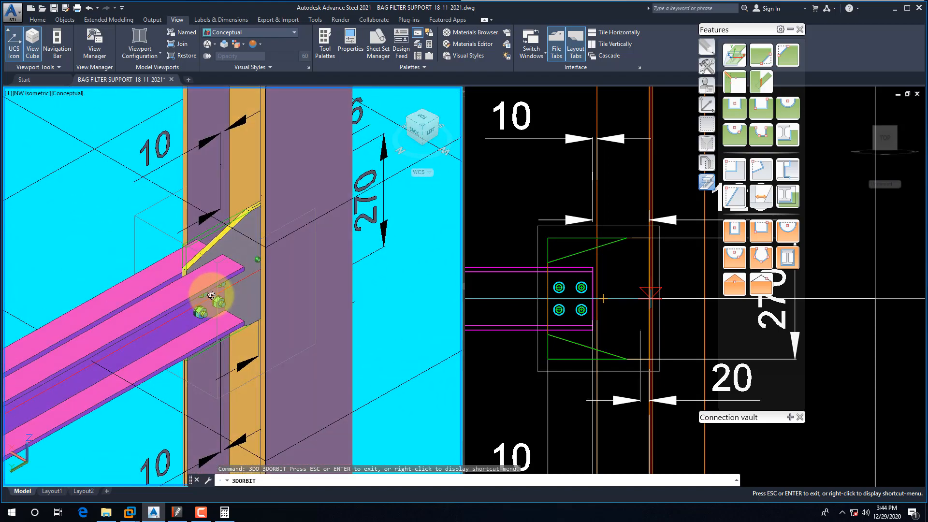
left_click_drag(211, 295, 195, 281)
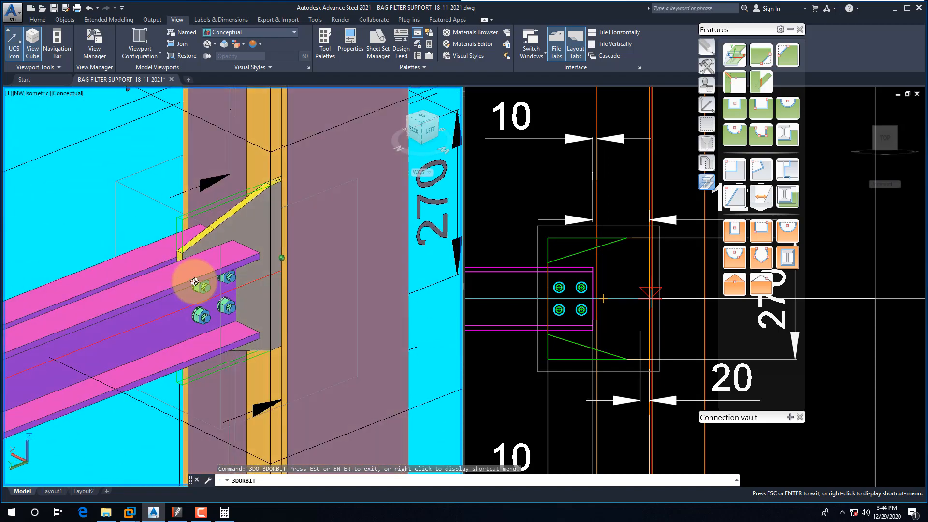
left_click_drag(192, 281, 509, 246)
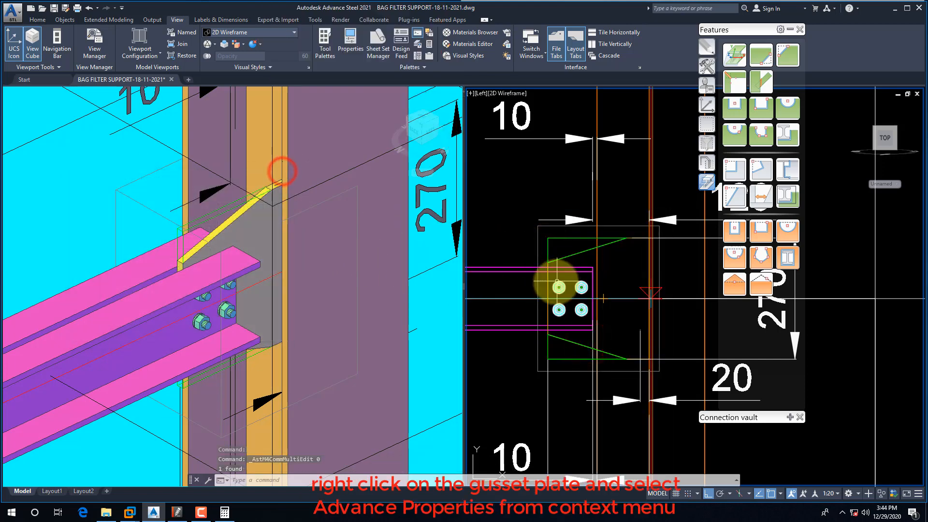
Refresh the gusset plate's display type in Advance Properties so both corner cuts show.
right_click(558, 287)
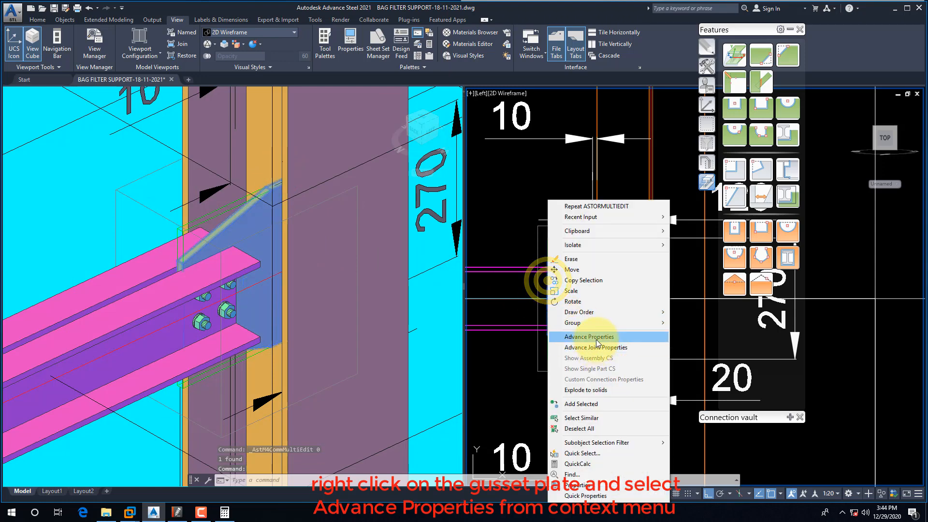
left_click(587, 336)
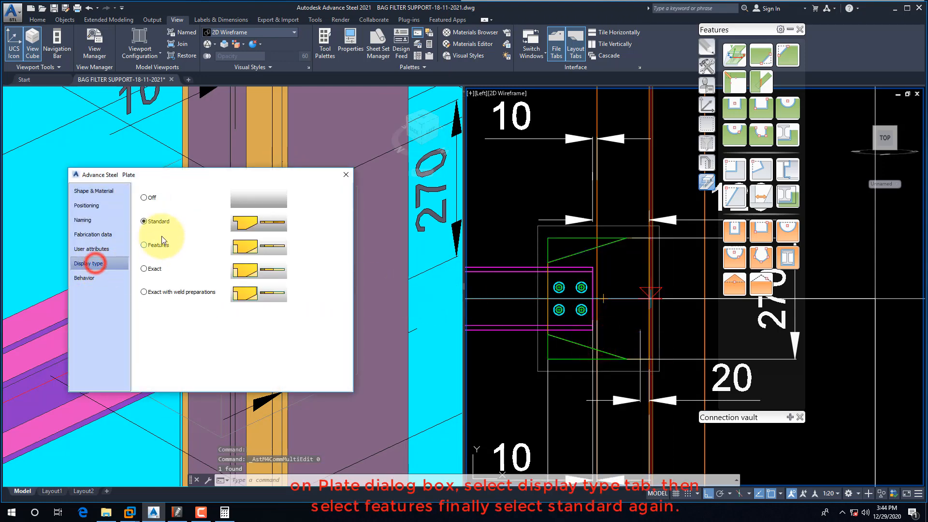
left_click(144, 220)
type("3DORBIT")
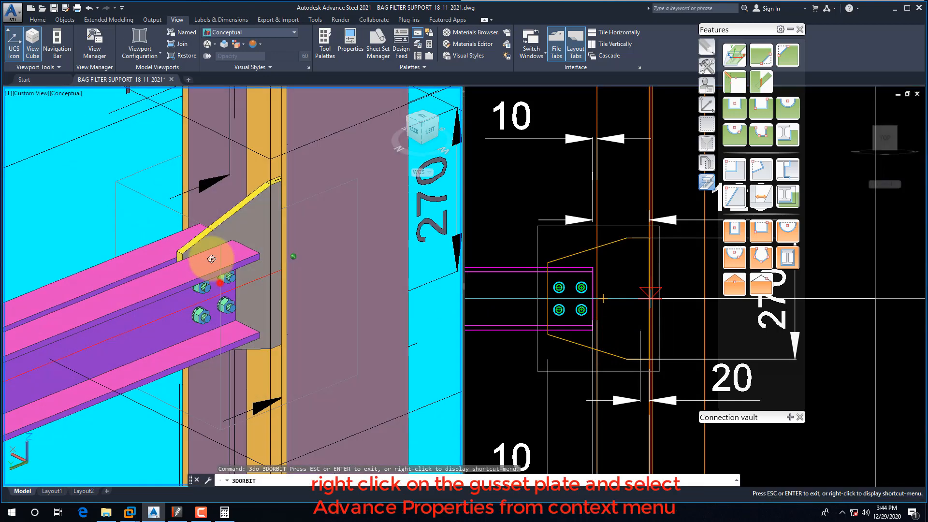
left_click_drag(211, 258, 215, 286)
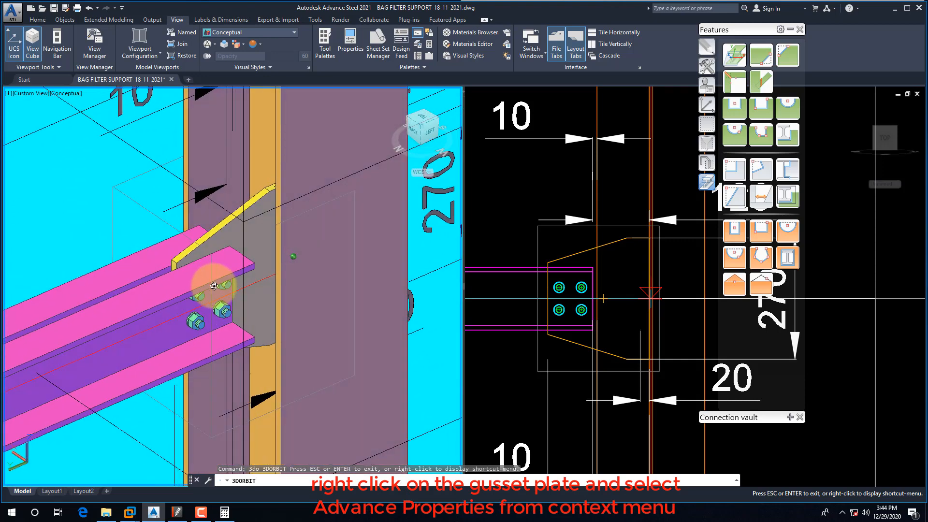
left_click(267, 265)
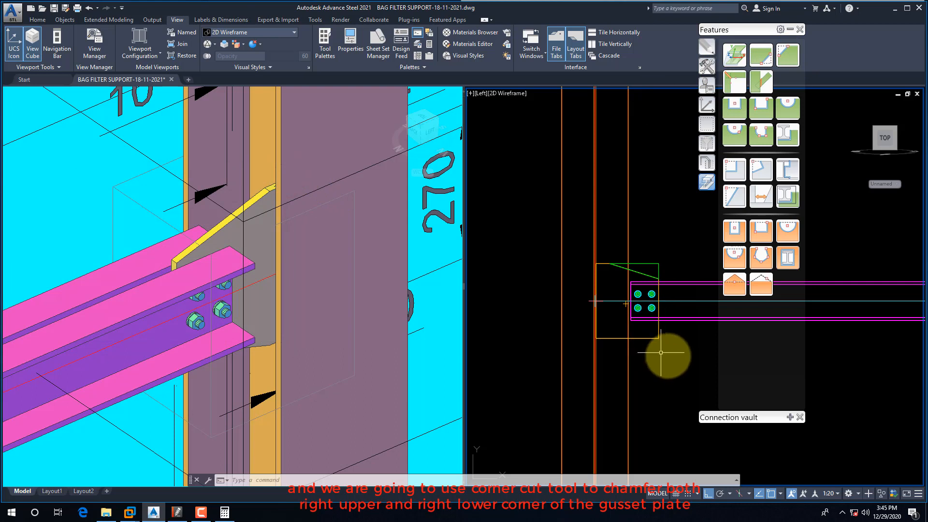
Apply a straight 176 by 55 mm cut to the second plate's lower right corner.
left_click(662, 354)
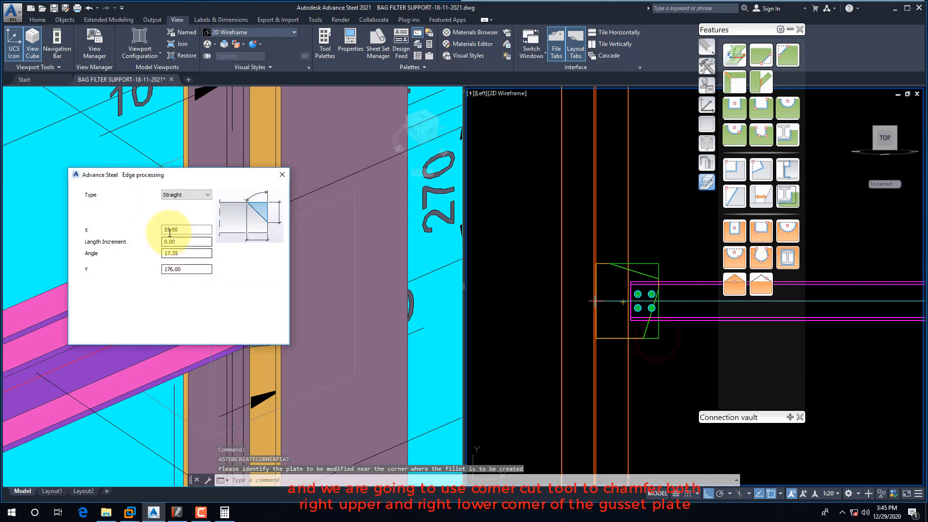
type("176")
left_click(186, 269)
type("55")
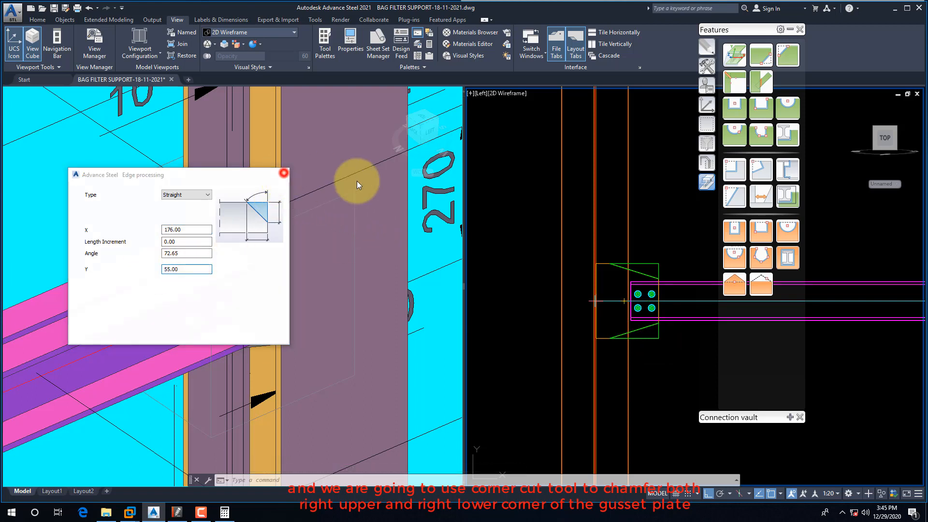
left_click(283, 173)
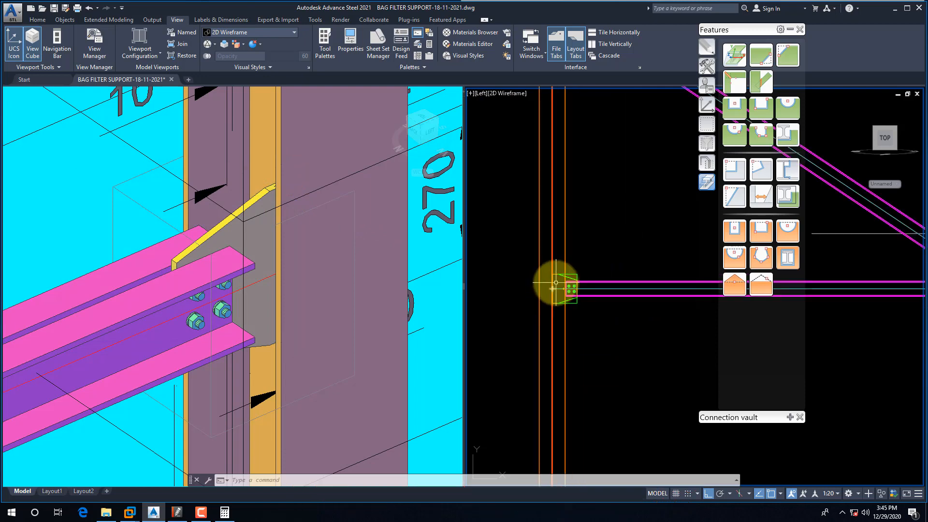
right_click(540, 267)
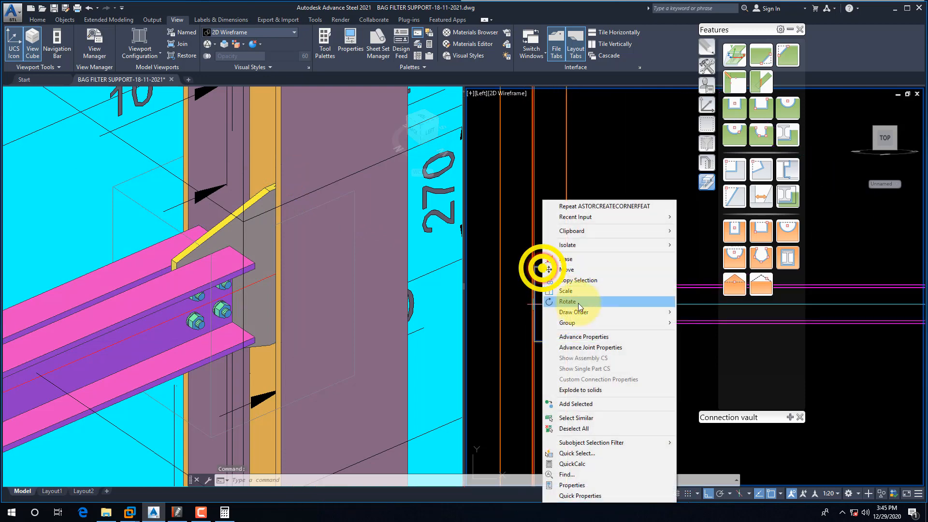
left_click(582, 336)
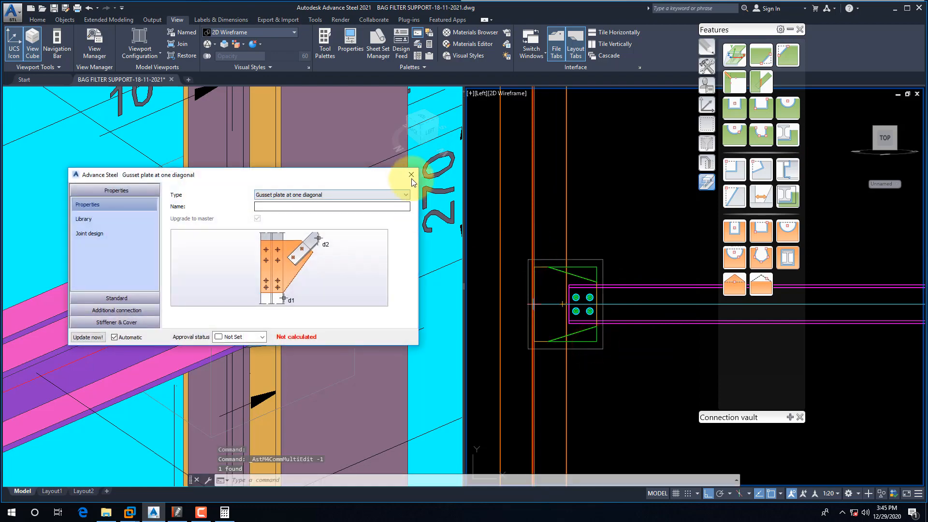
left_click(411, 175)
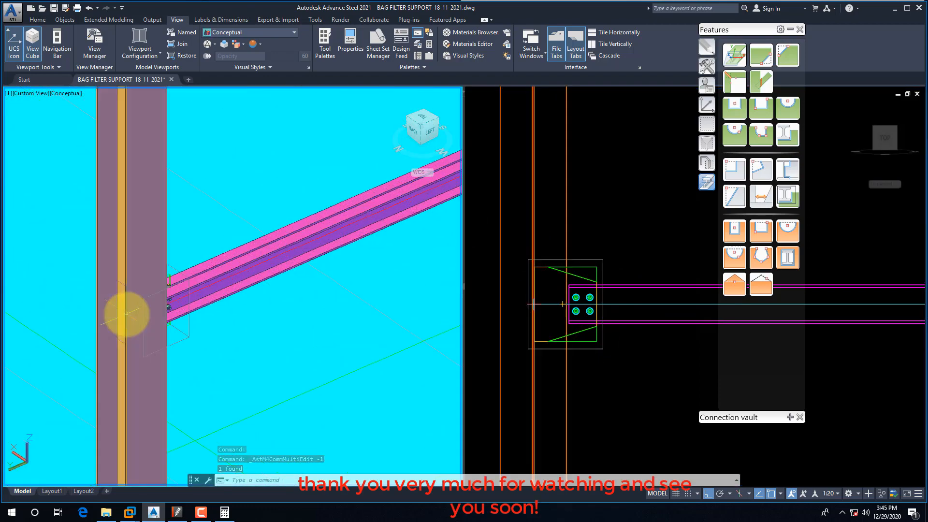
left_click_drag(125, 313, 92, 283)
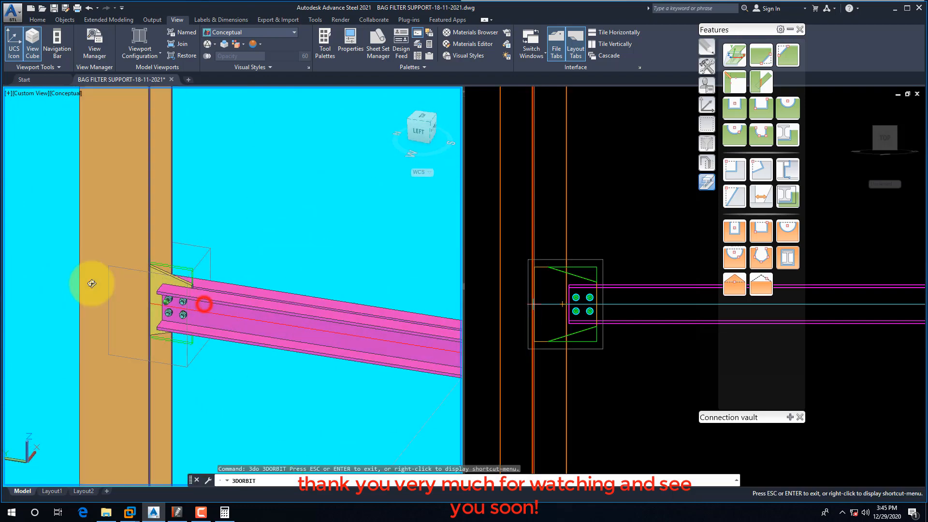